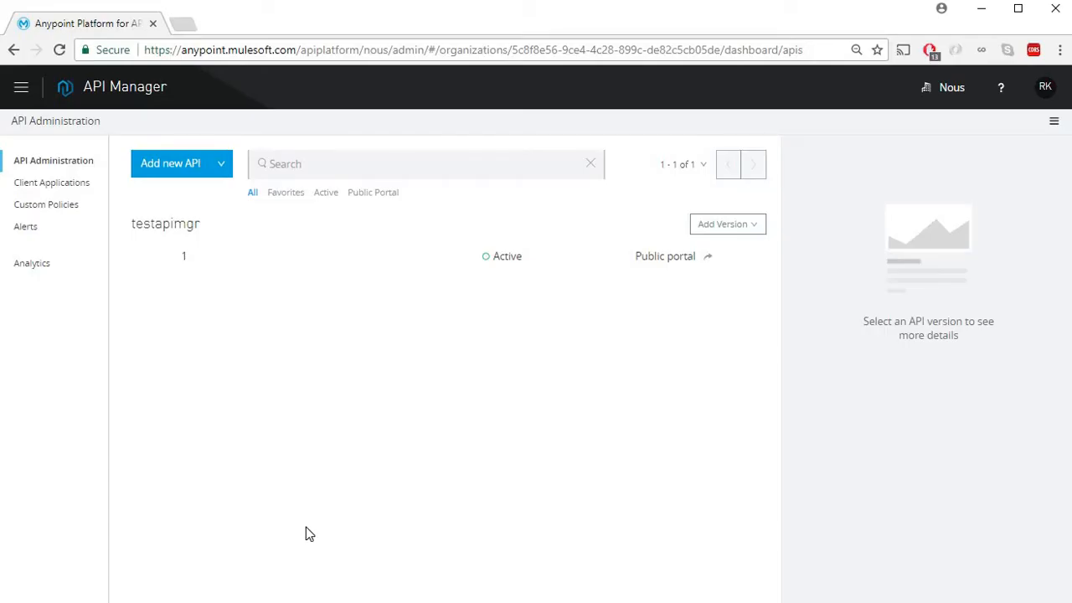
pyautogui.moveTo(285, 276)
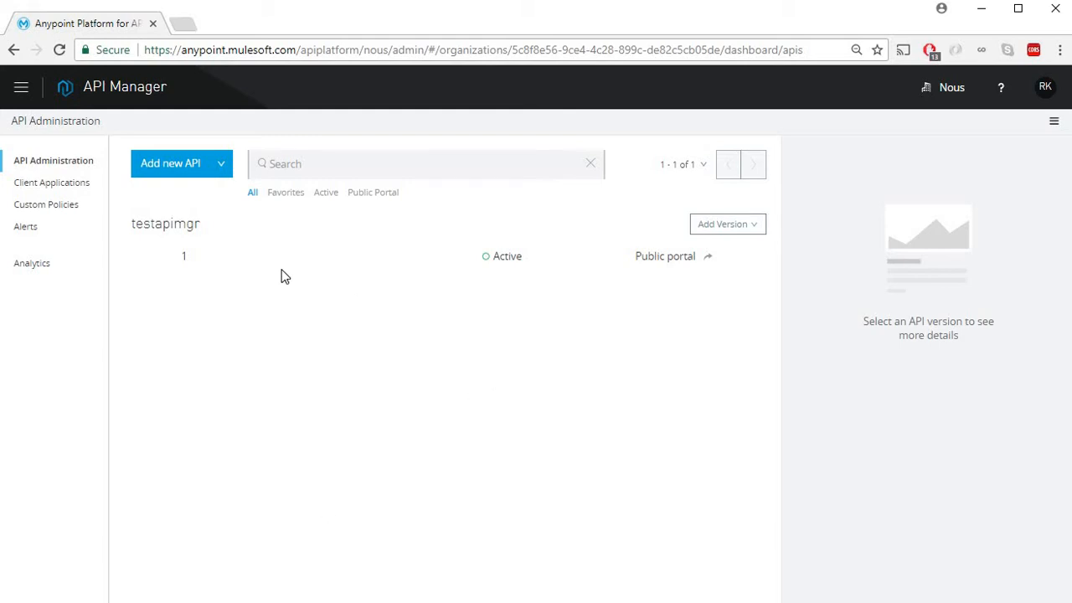
# Open version 1 of testapimgr in API Manager, then switch back to the Postman request.
pyautogui.click(183, 256)
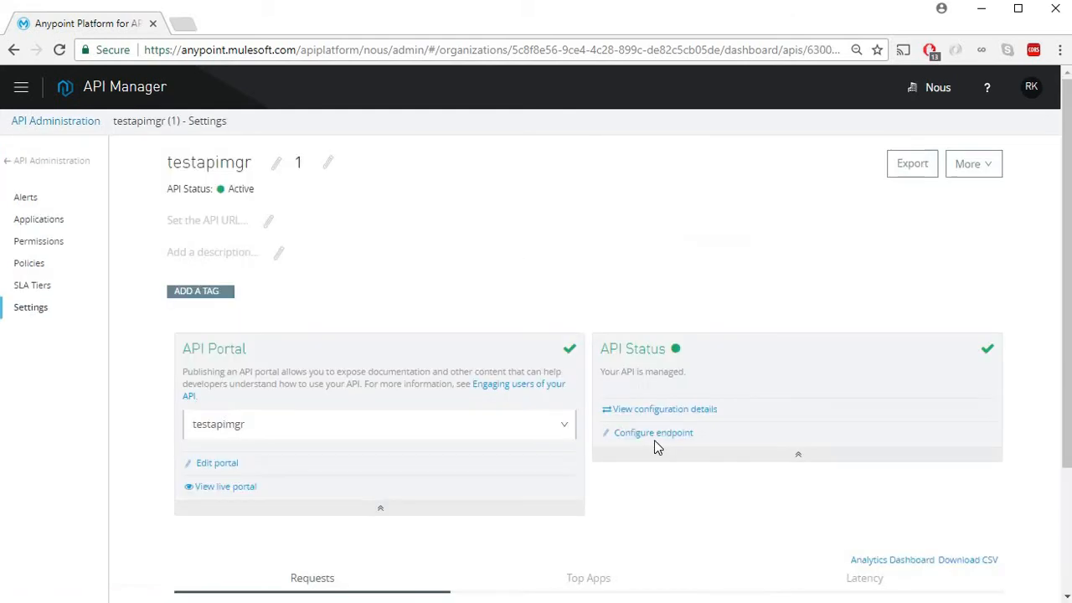
pyautogui.click(653, 432)
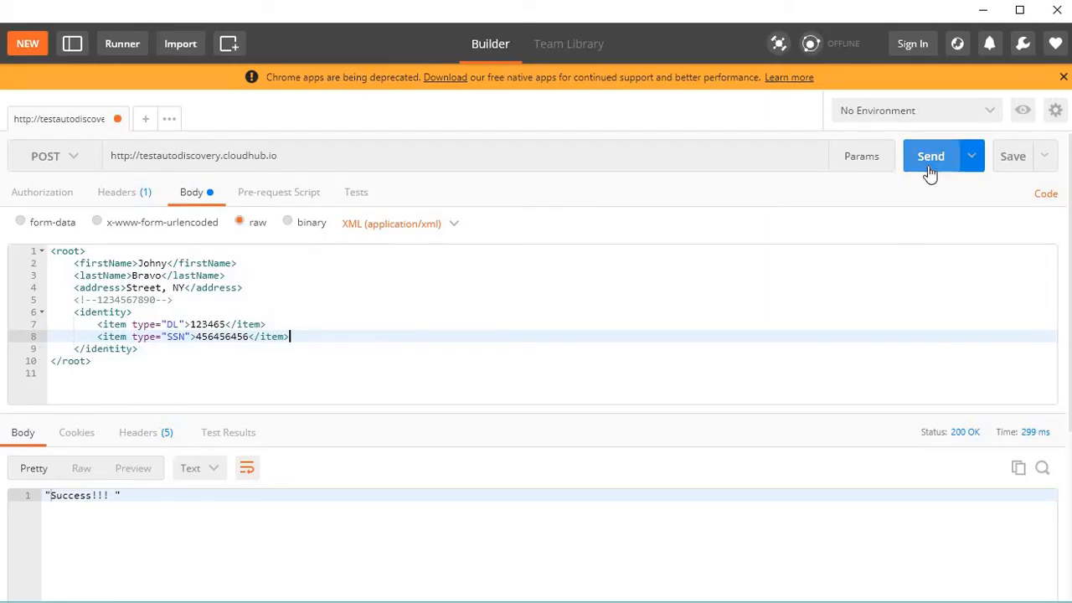
# Start typing a <dummy> element on a new line after </identity> in the XML body.
pyautogui.click(930, 156)
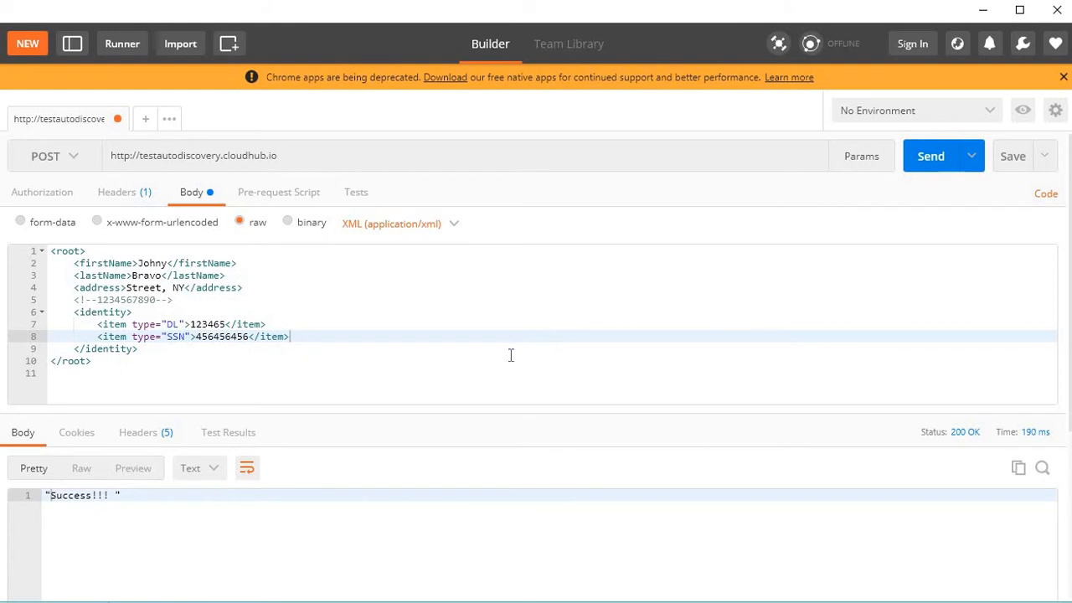
pyautogui.moveTo(503, 360)
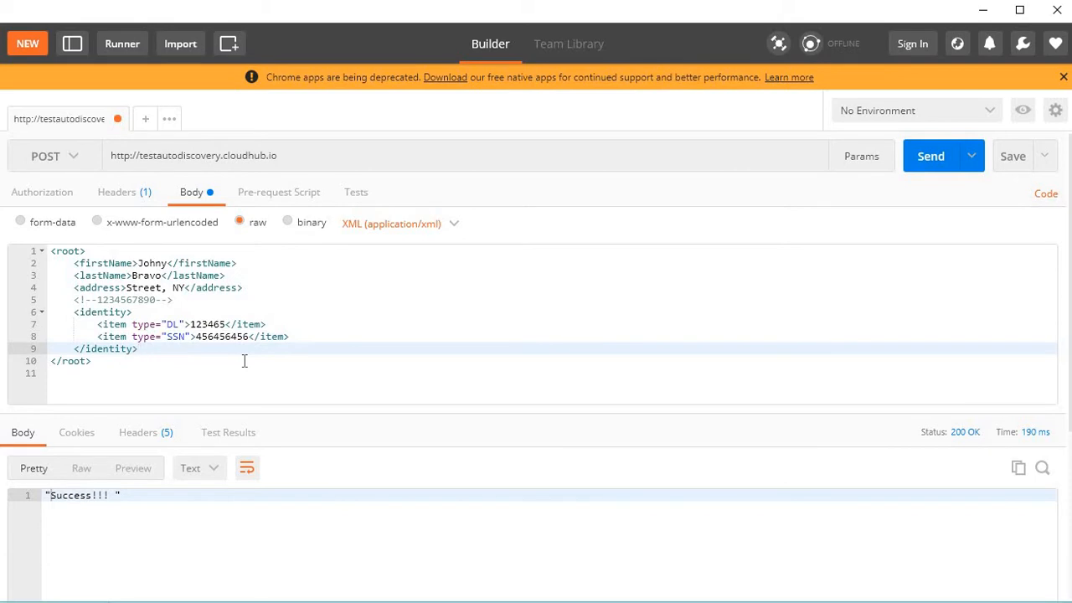
pyautogui.press('Enter')
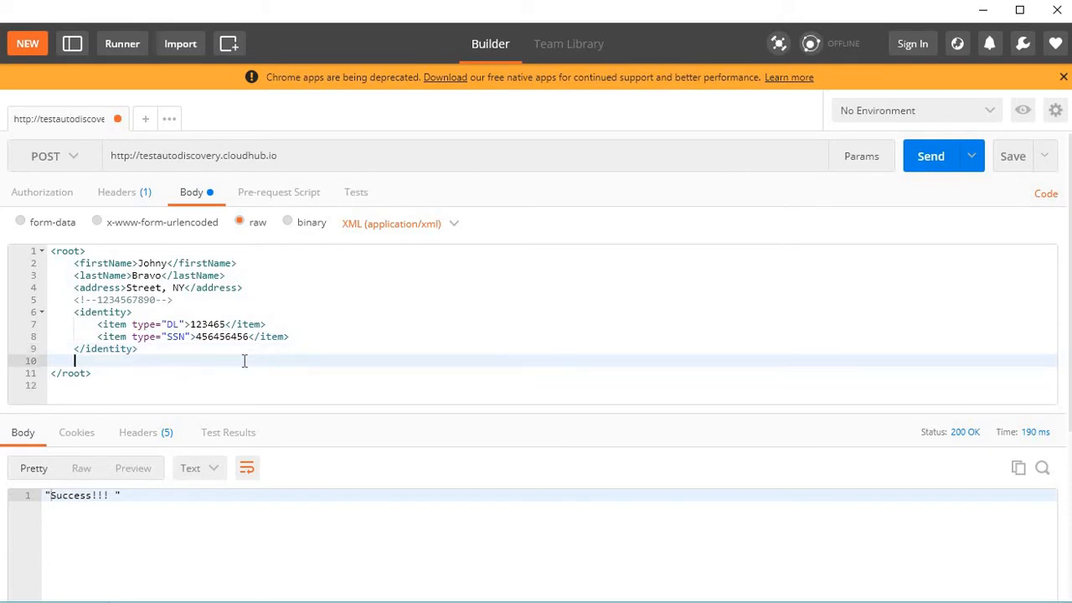
pyautogui.write('<dumm')
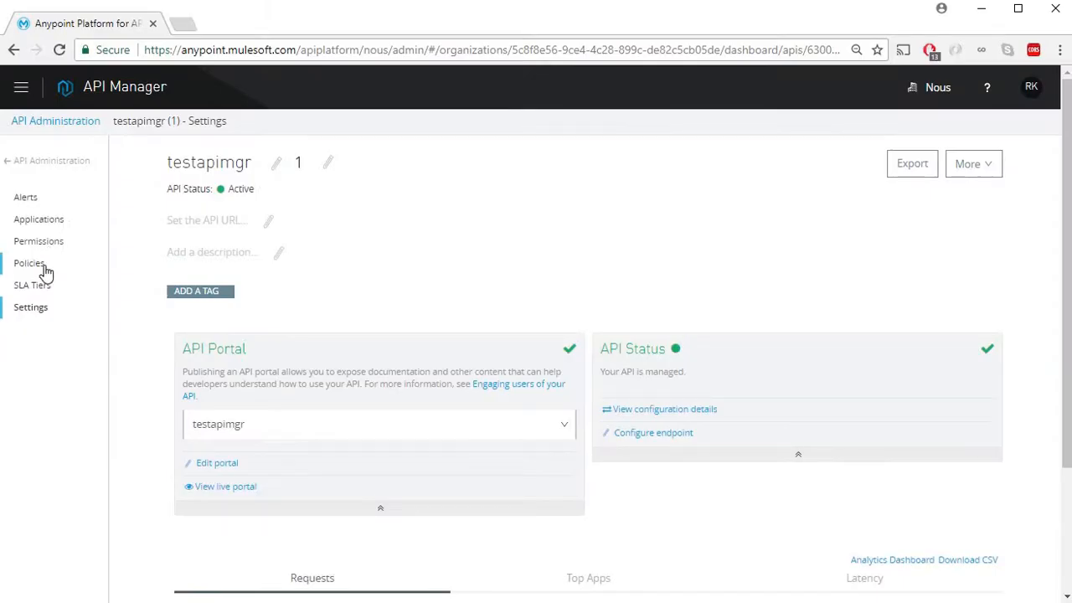
# From testapimgr's Policies, pick XML threat protection as a new policy and configure it.
pyautogui.click(30, 262)
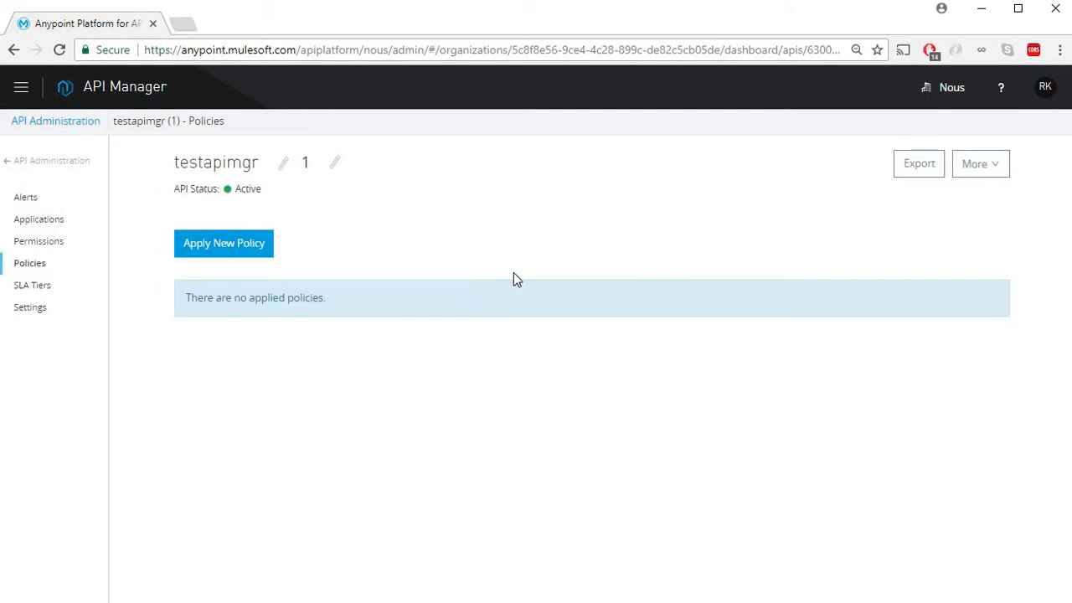
pyautogui.click(224, 243)
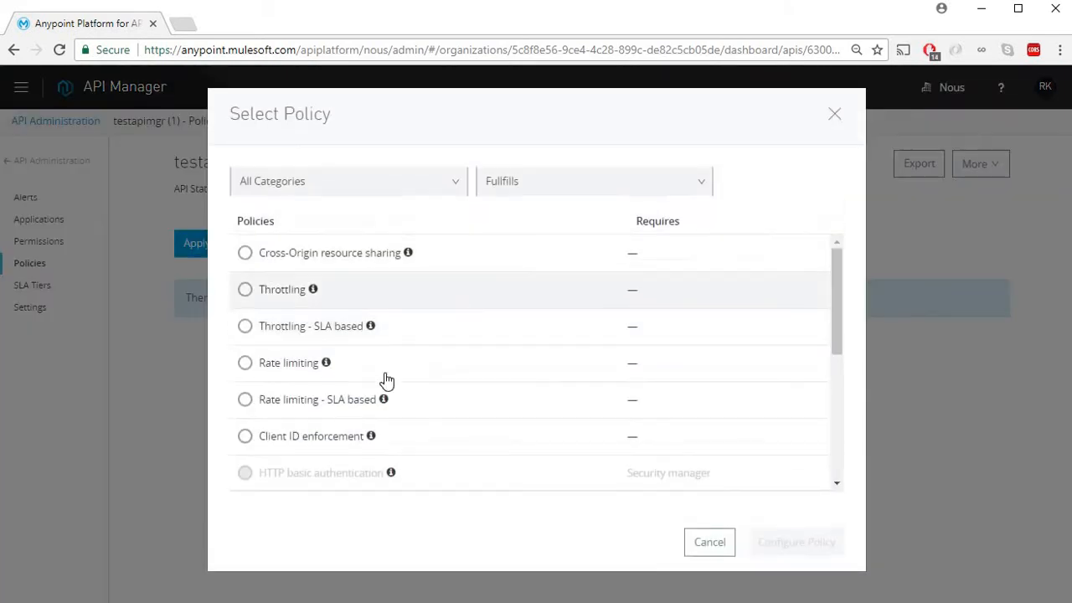
pyautogui.scroll(-3)
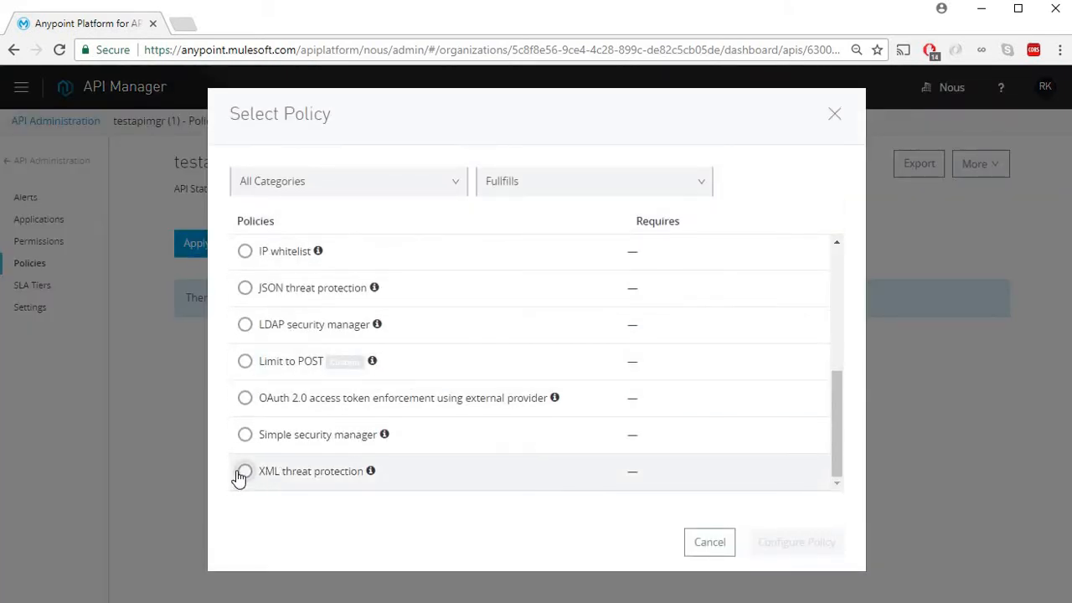
pyautogui.click(245, 471)
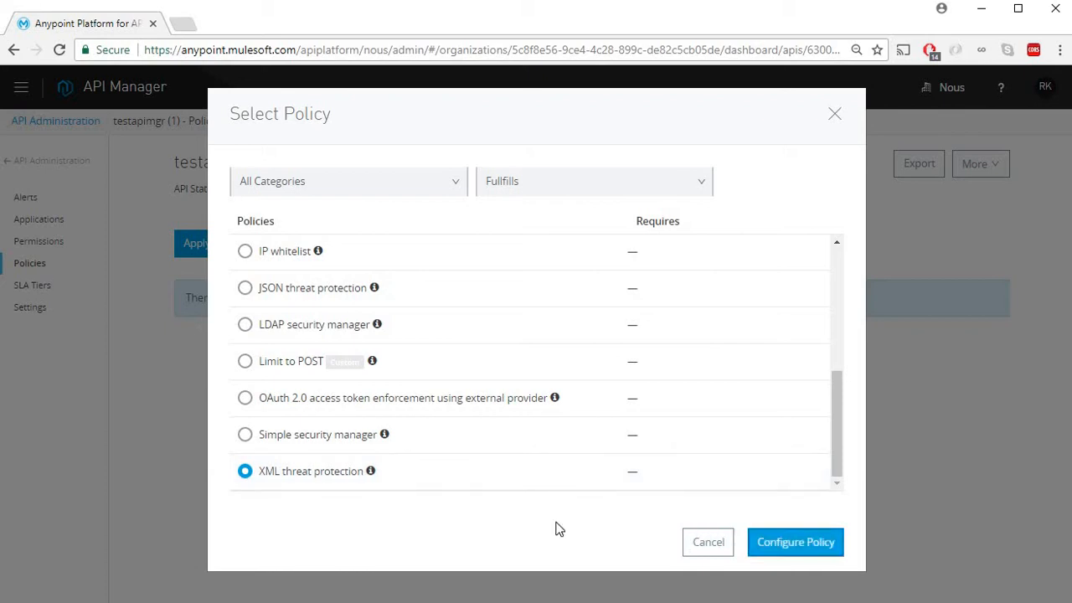
pyautogui.click(793, 541)
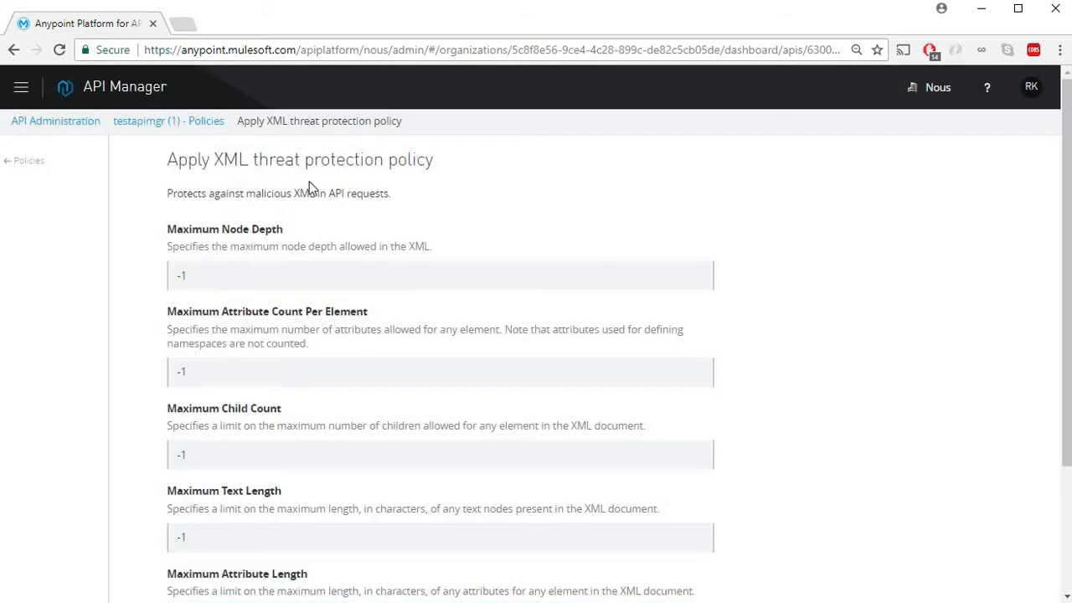
pyautogui.moveTo(812, 330)
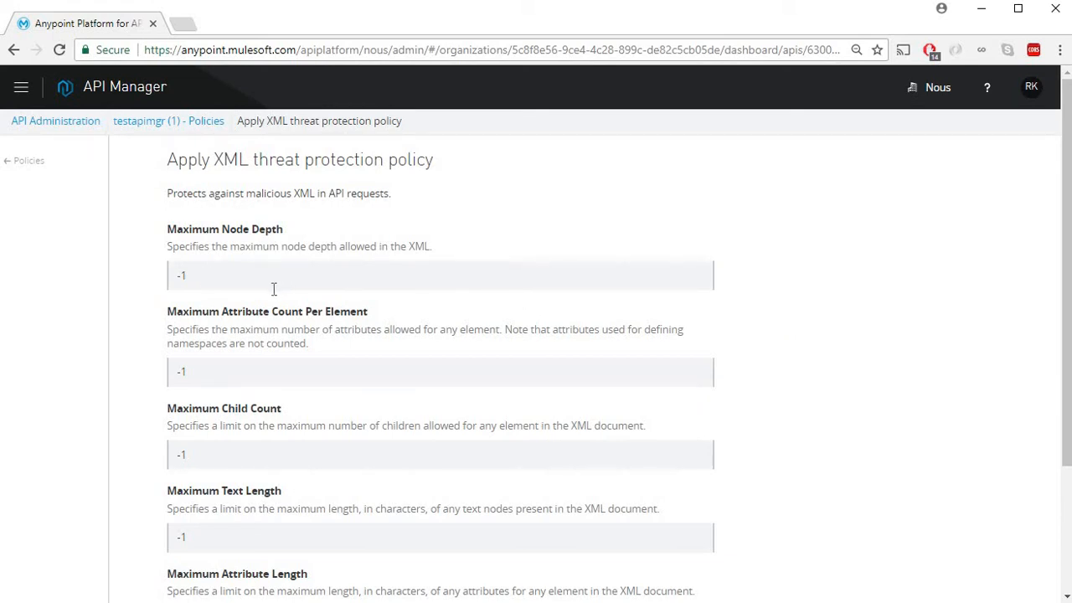
pyautogui.moveTo(262, 393)
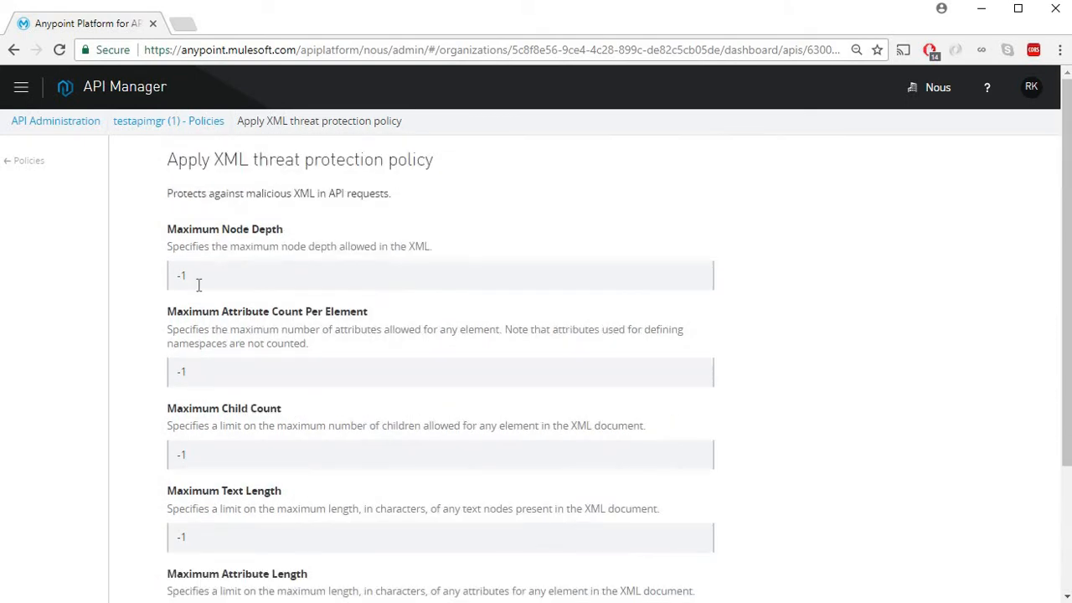
pyautogui.moveTo(258, 264)
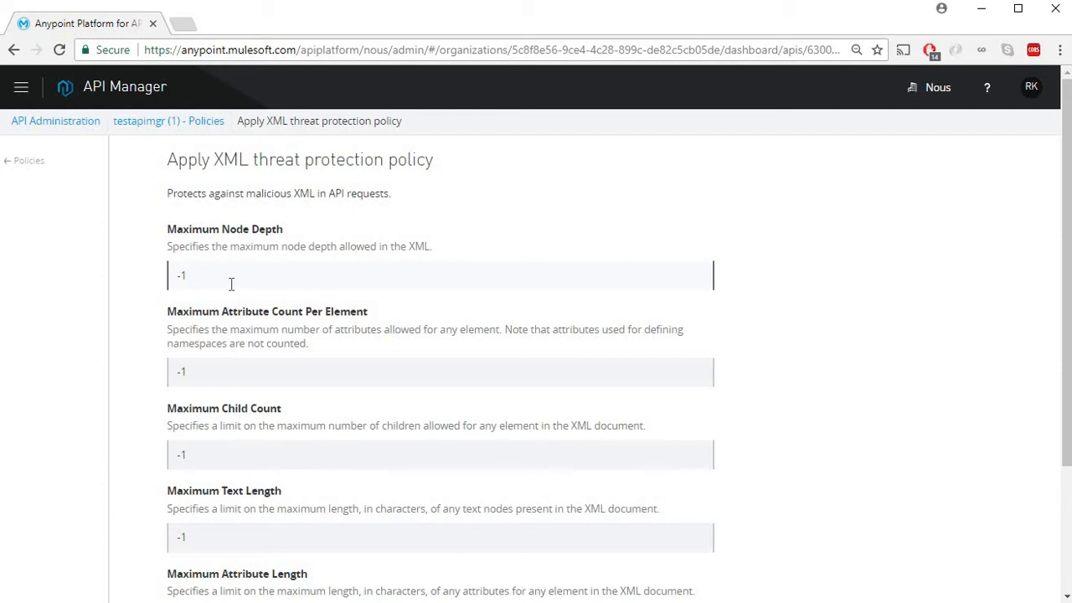
# Set node depth 4, attribute count 1, child count 4, all lengths 10, and apply.
pyautogui.doubleClick(181, 275)
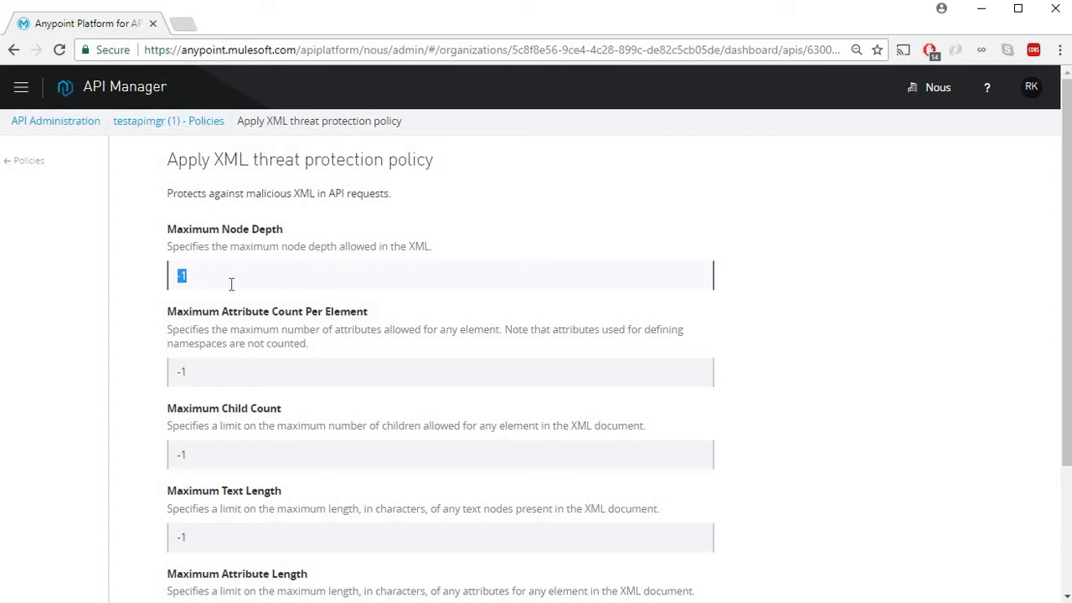
pyautogui.write('4')
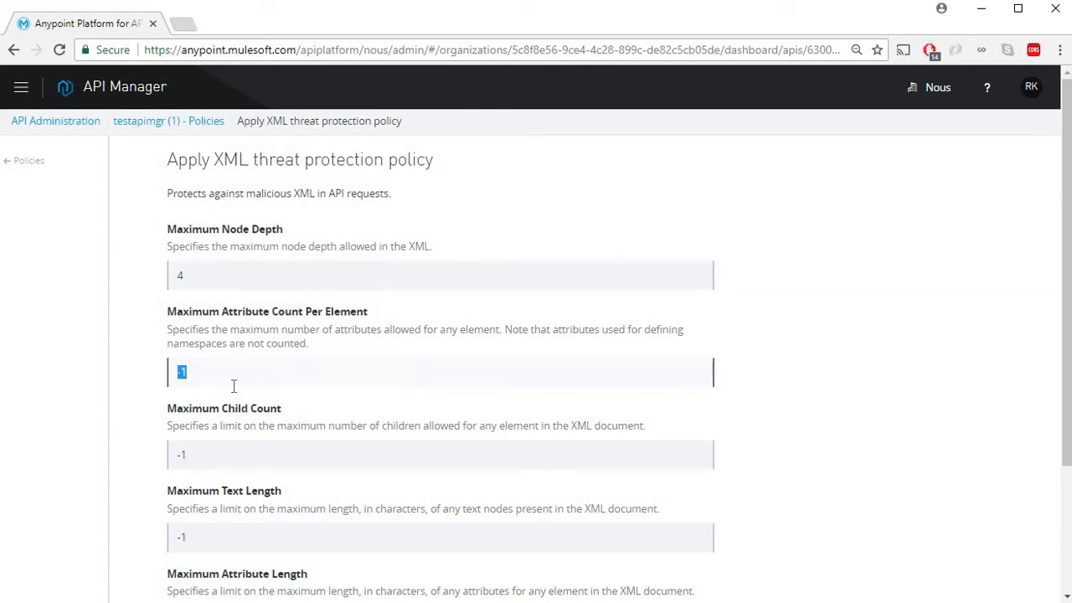
pyautogui.write('1')
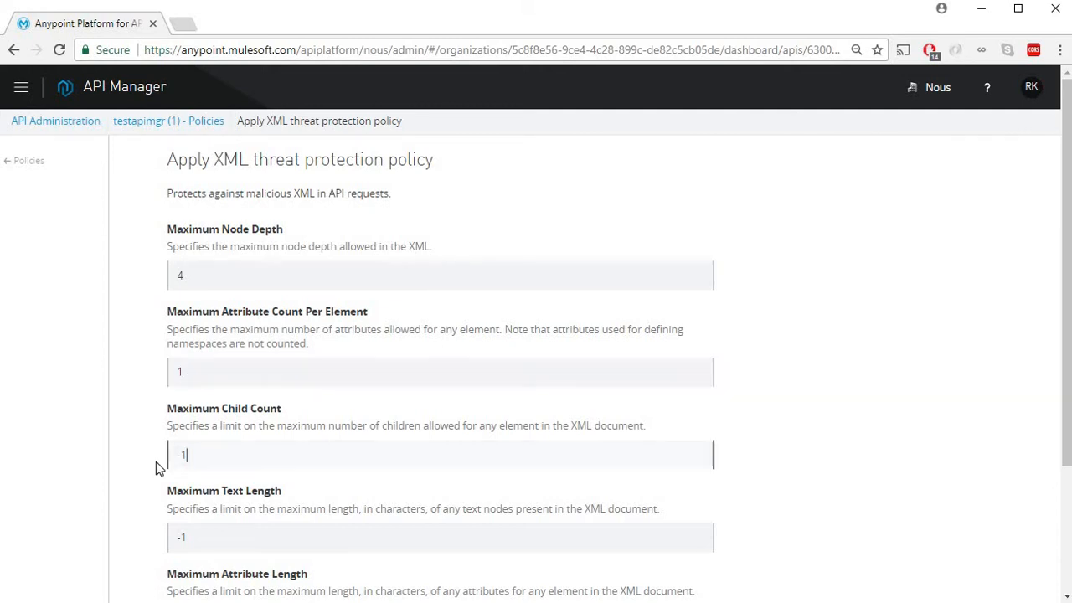
pyautogui.doubleClick(180, 454)
pyautogui.write('4')
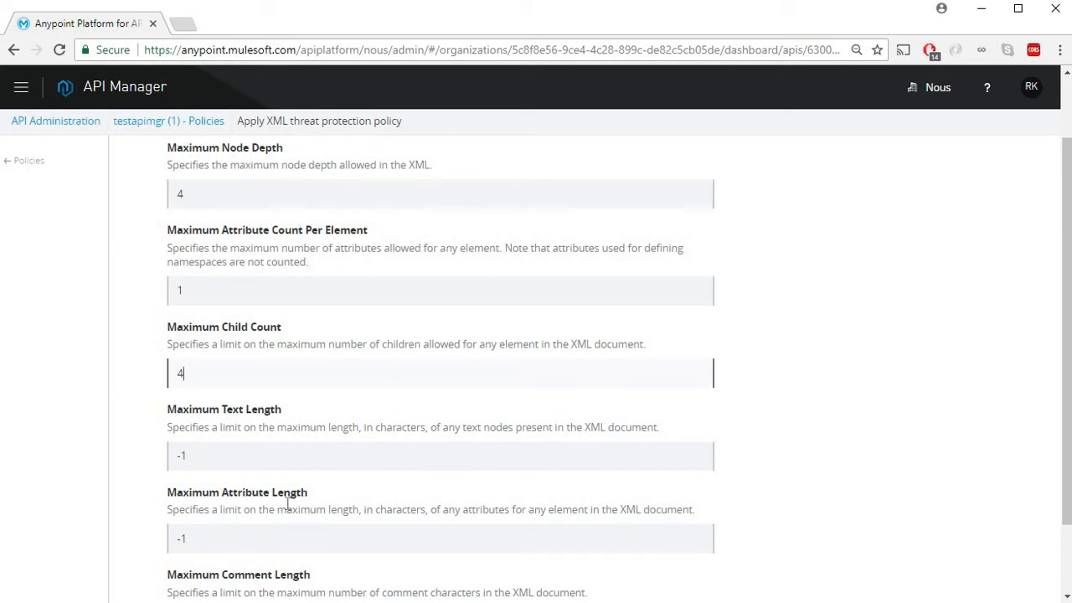
pyautogui.moveTo(190, 449)
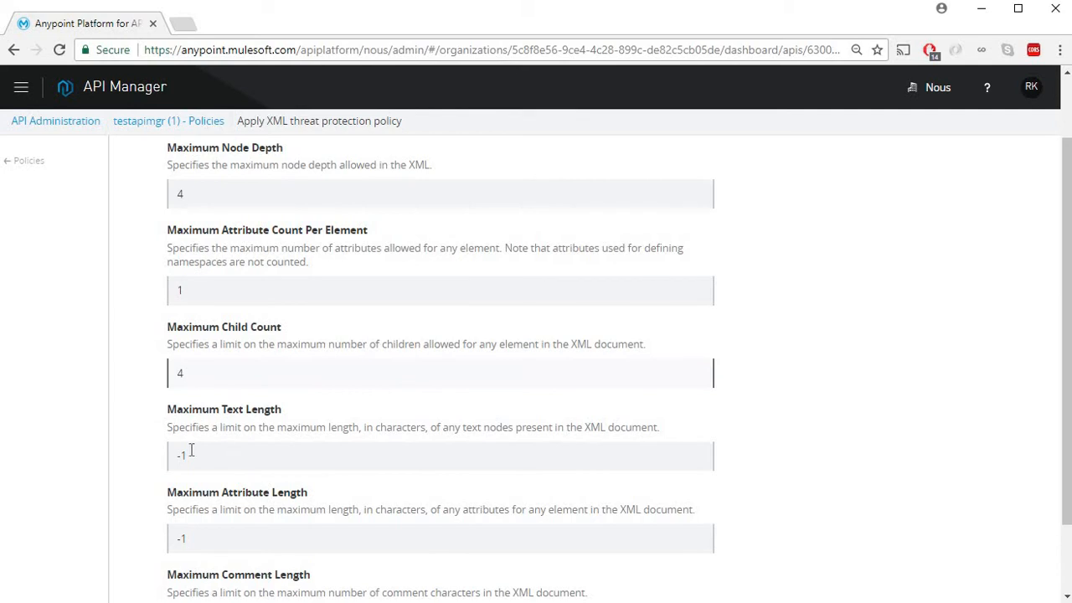
pyautogui.doubleClick(181, 456)
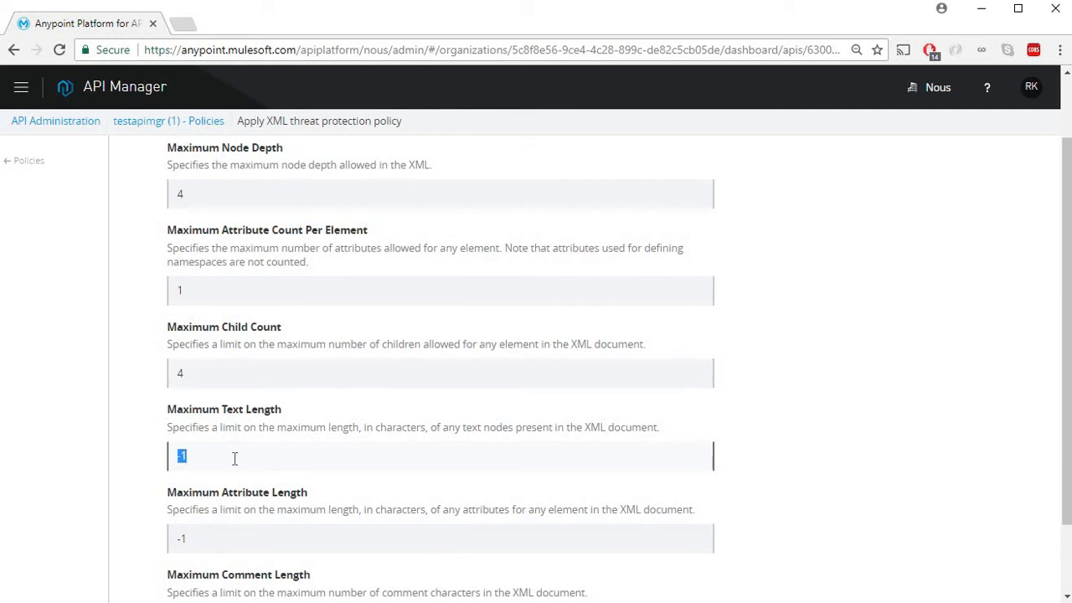
pyautogui.write('0')
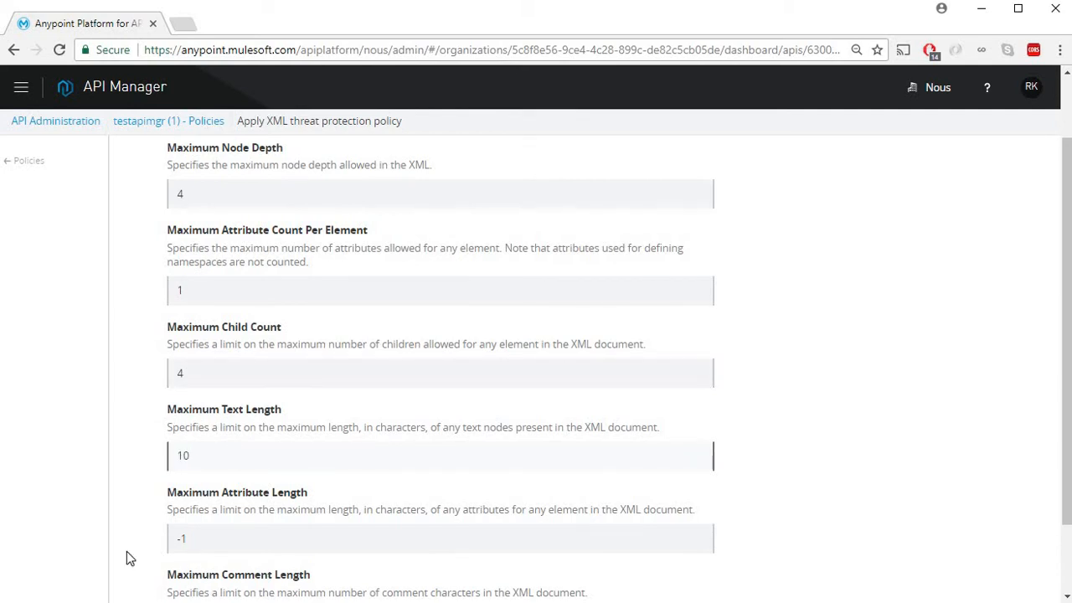
pyautogui.write('10')
pyautogui.write('1')
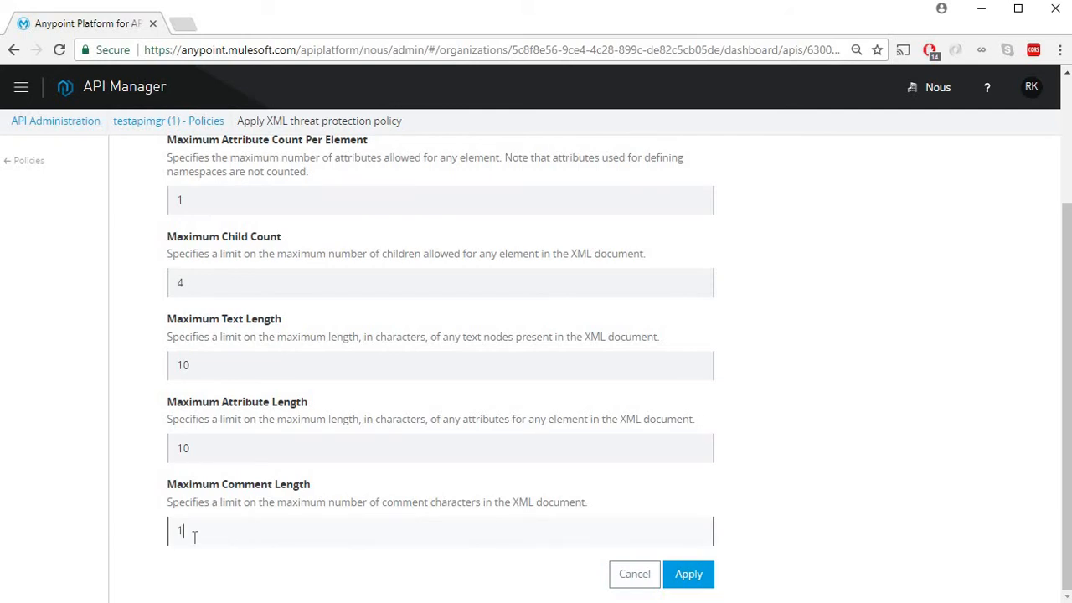
pyautogui.write('0')
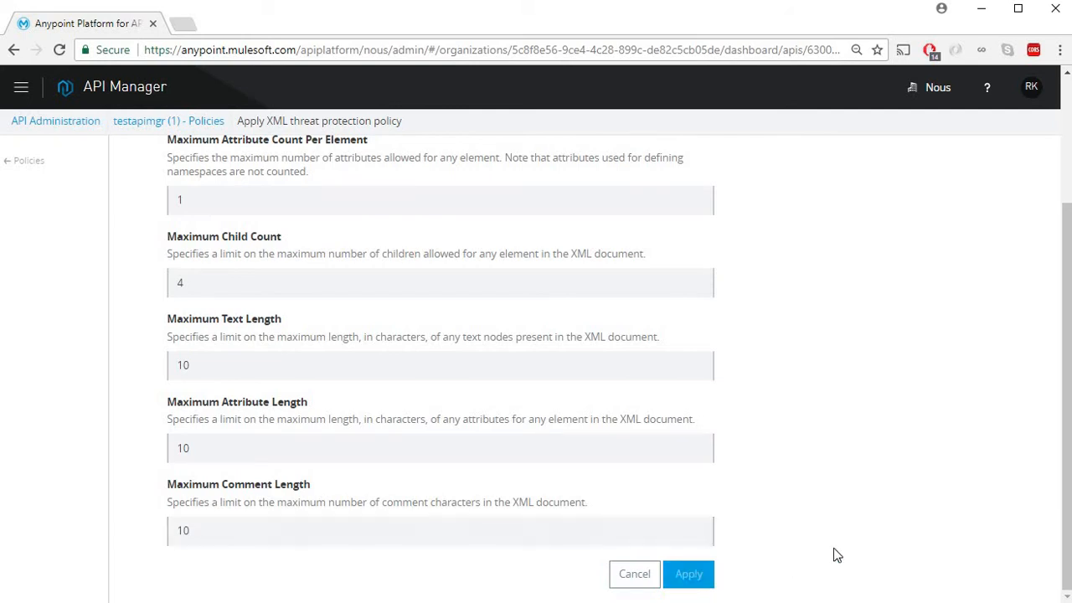
pyautogui.click(688, 573)
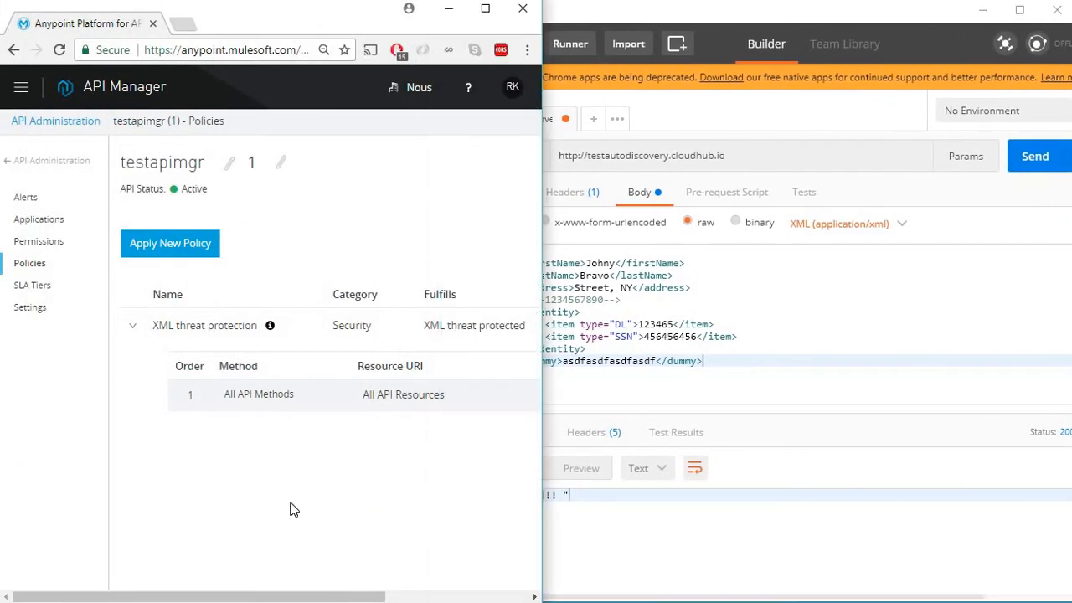
pyautogui.moveTo(435, 536)
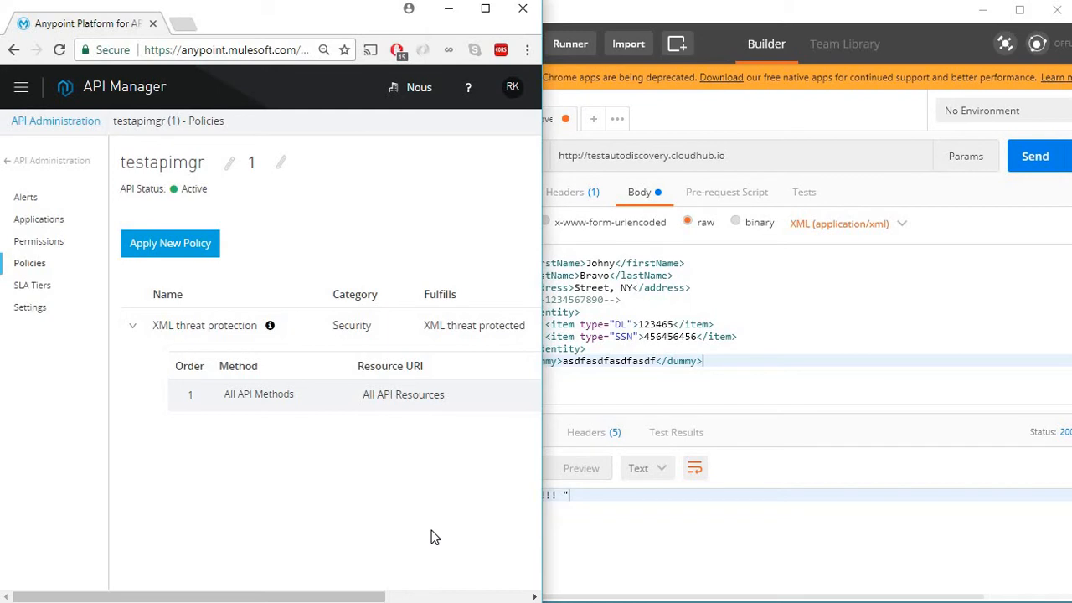
pyautogui.moveTo(254, 509)
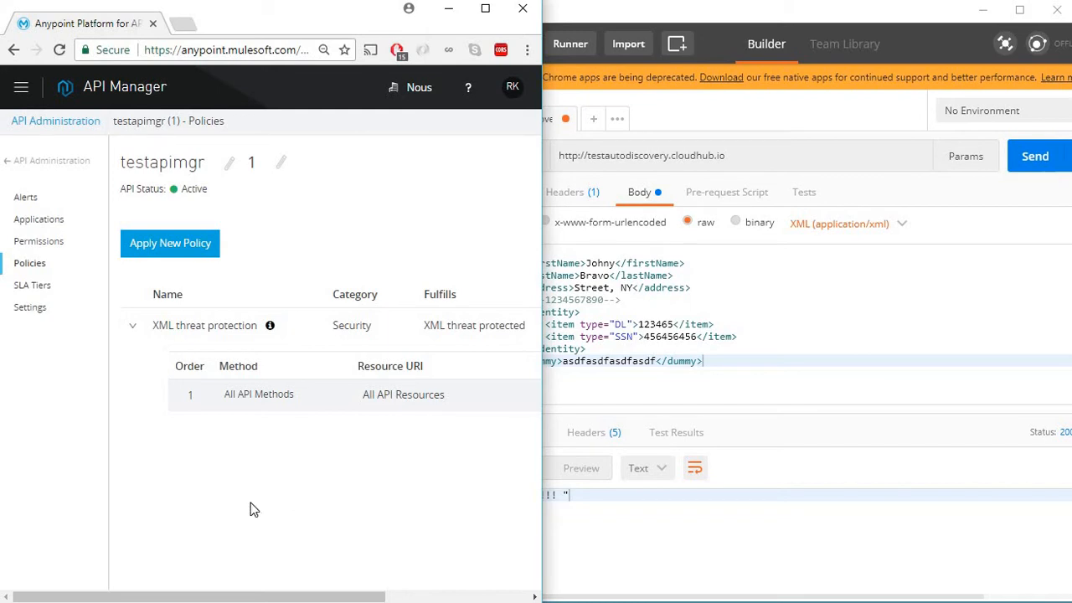
pyautogui.moveTo(758, 550)
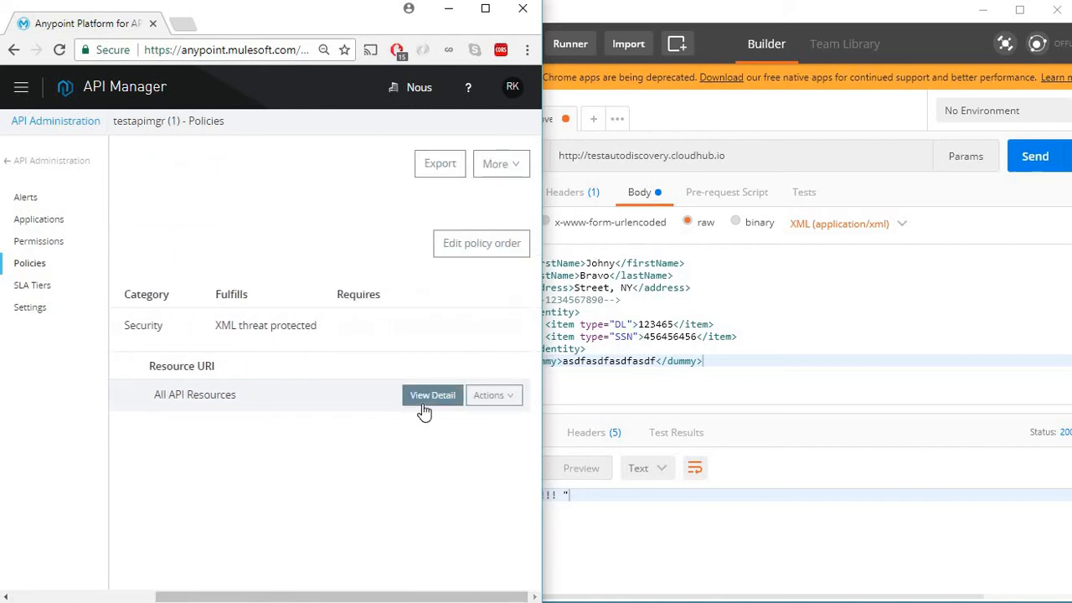
# Open View Detail on the XML threat protection row to review its limits.
pyautogui.click(432, 395)
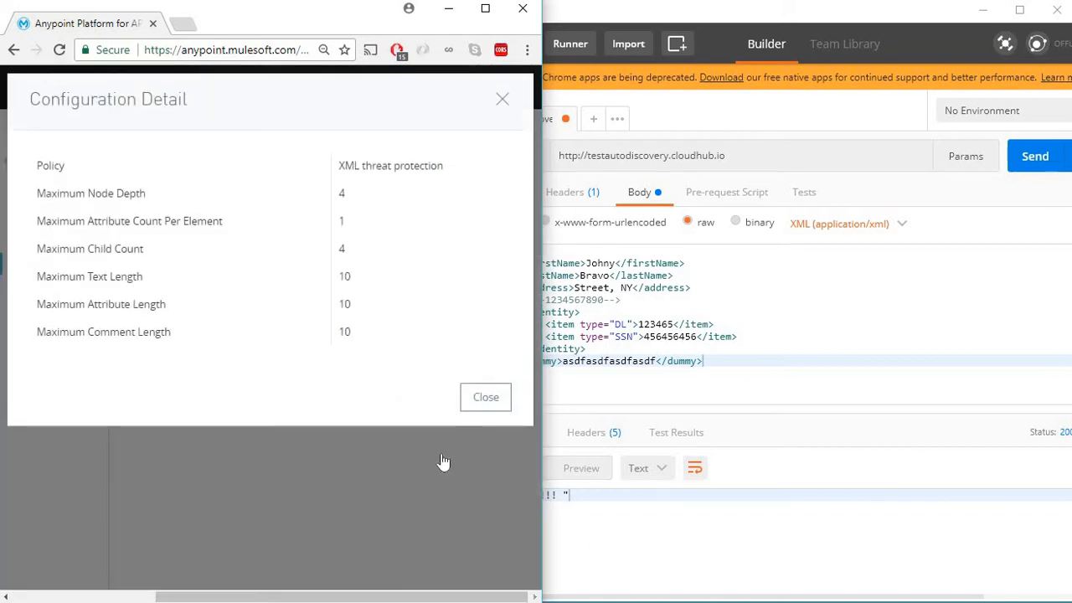
pyautogui.moveTo(131, 202)
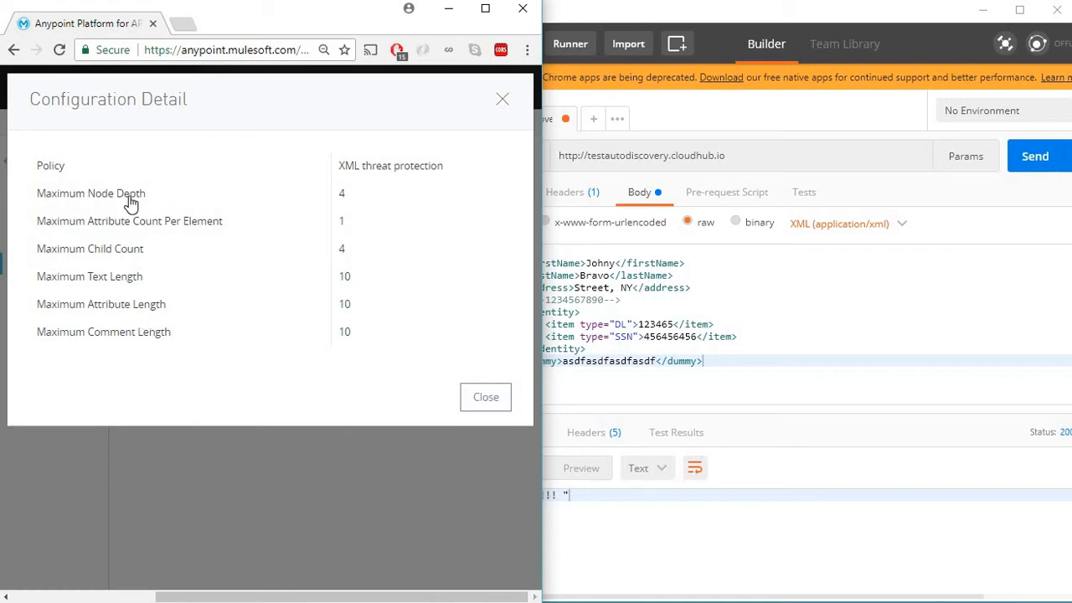
pyautogui.moveTo(722, 531)
pyautogui.write('</root>')
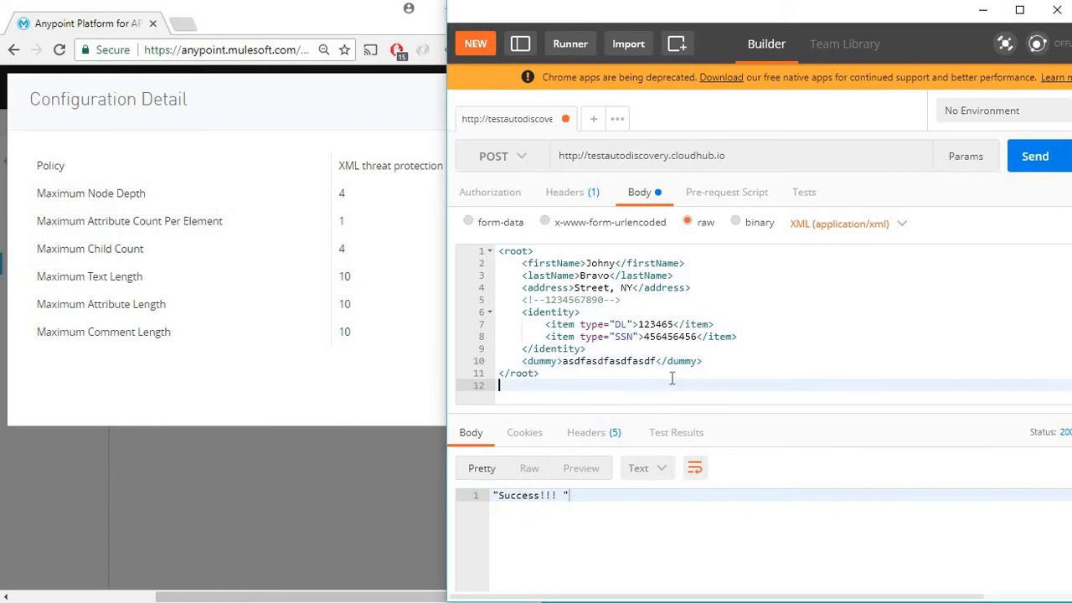
pyautogui.moveTo(47, 209)
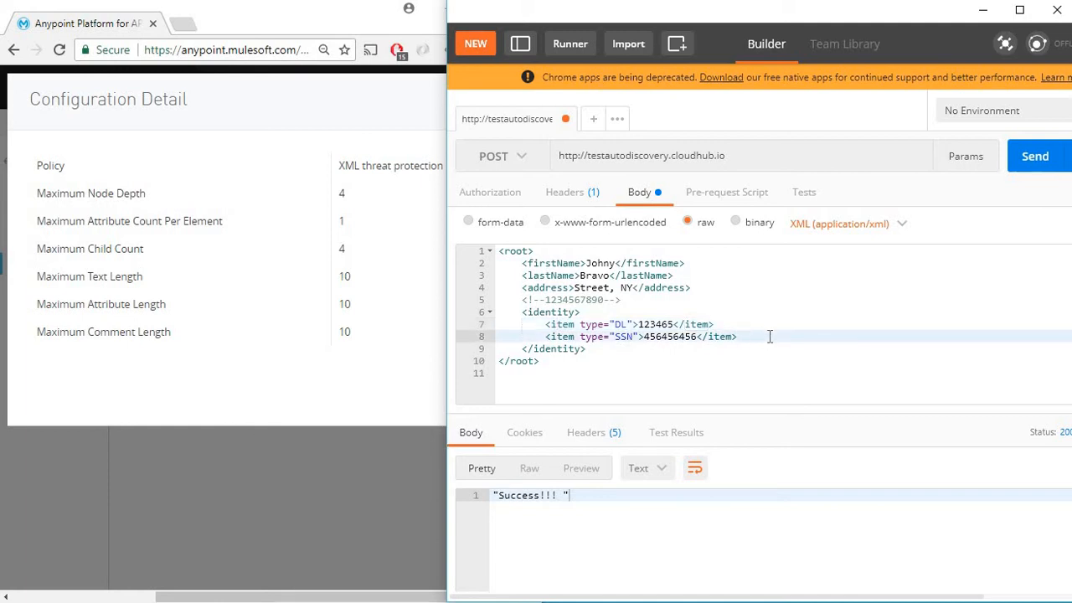
# Nest depth3, depth4 and depth5 inside identity and send, getting node depth exceeded (max 4).
pyautogui.write('<dep')
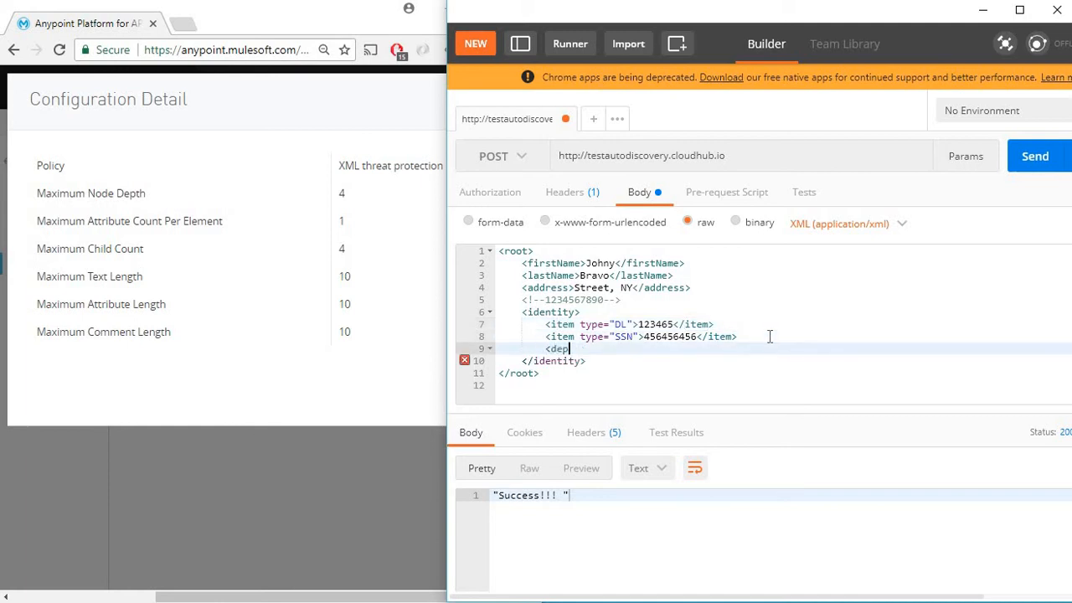
pyautogui.write('th3>')
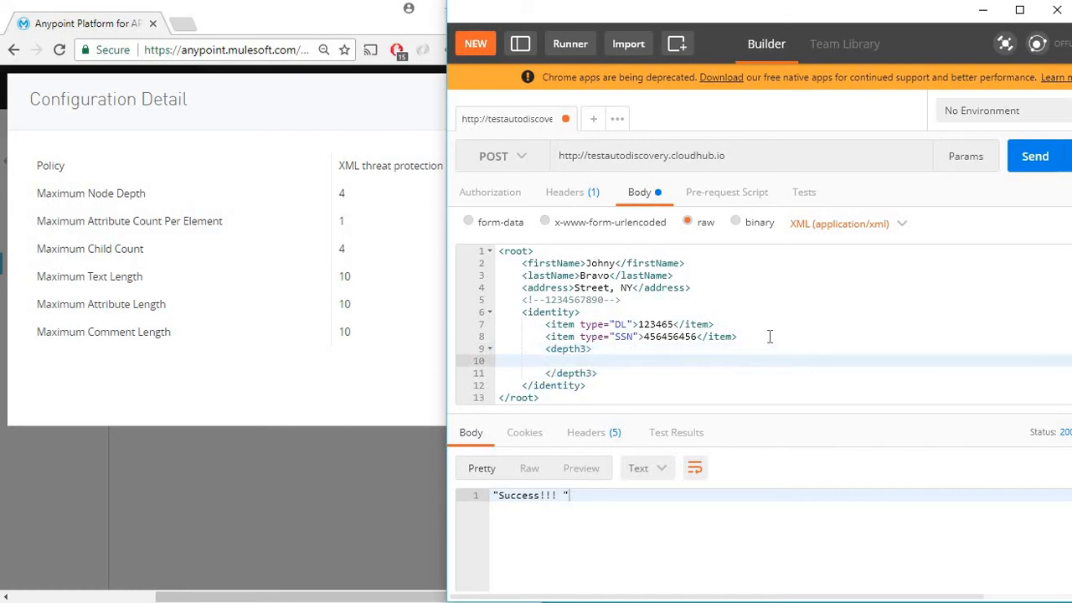
pyautogui.write('<depth4></depth4>')
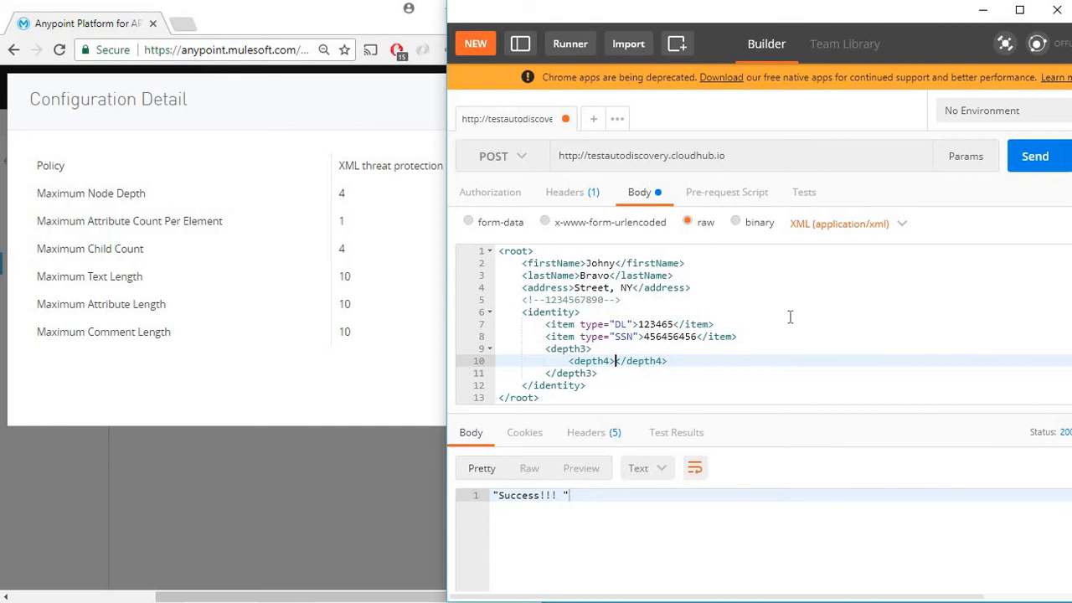
pyautogui.moveTo(604, 451)
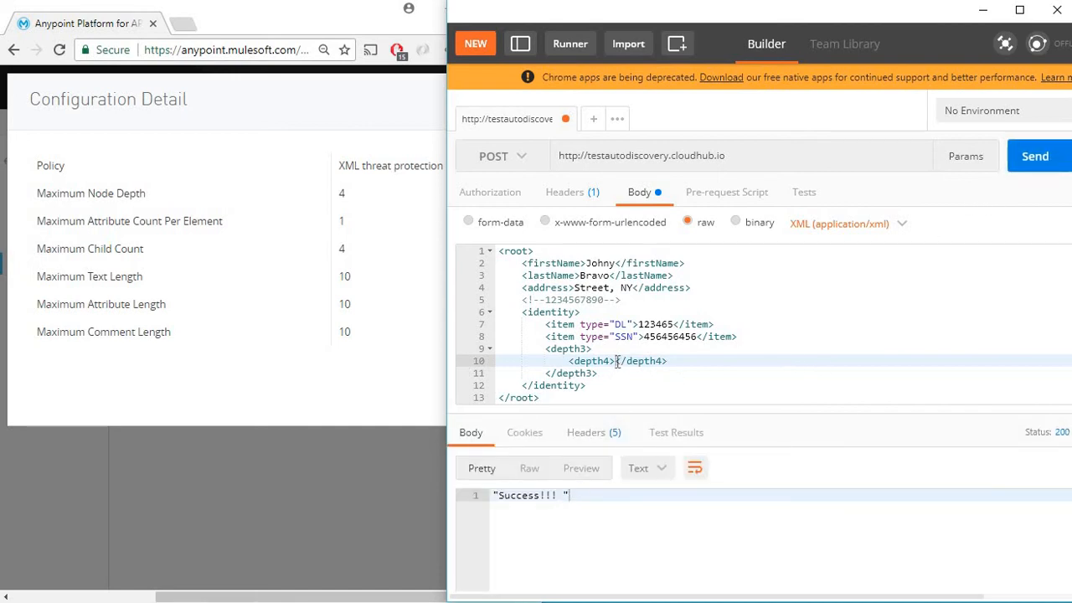
pyautogui.moveTo(732, 412)
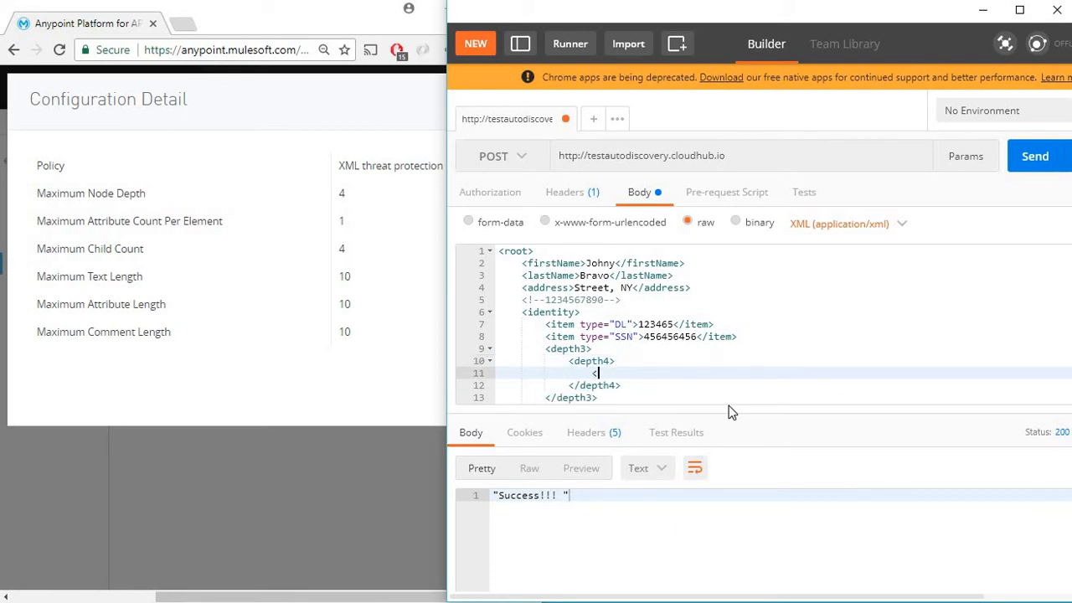
pyautogui.write('<depth5></depth5>')
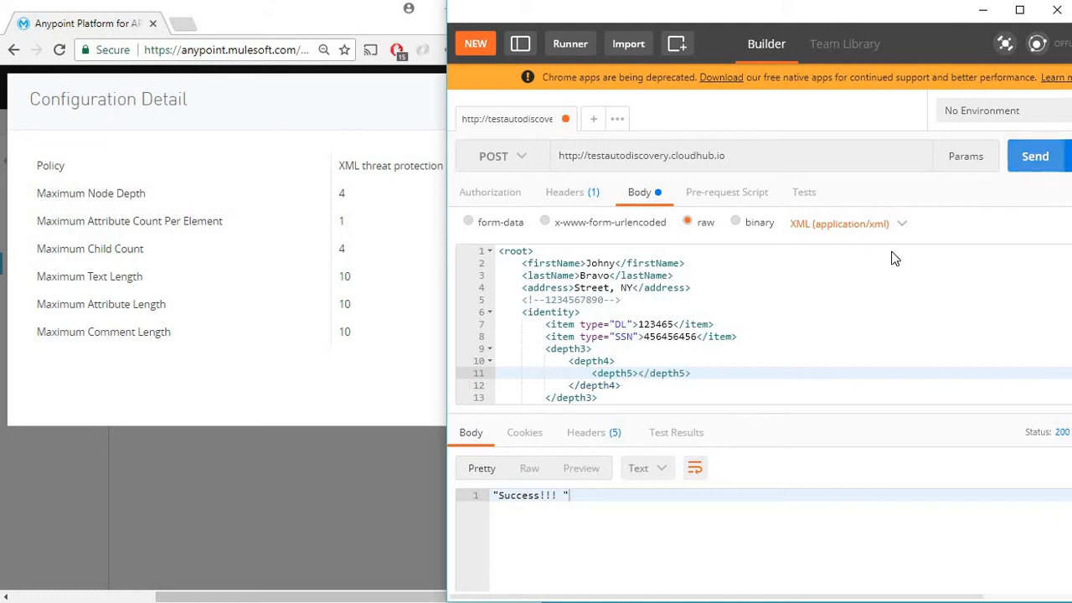
pyautogui.click(1034, 156)
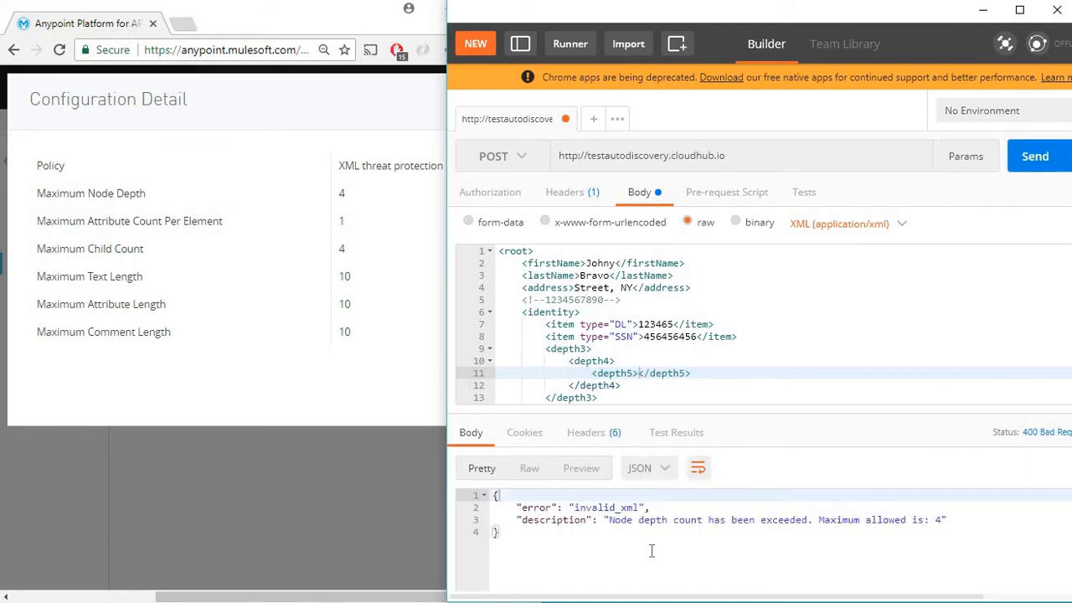
pyautogui.moveTo(711, 551)
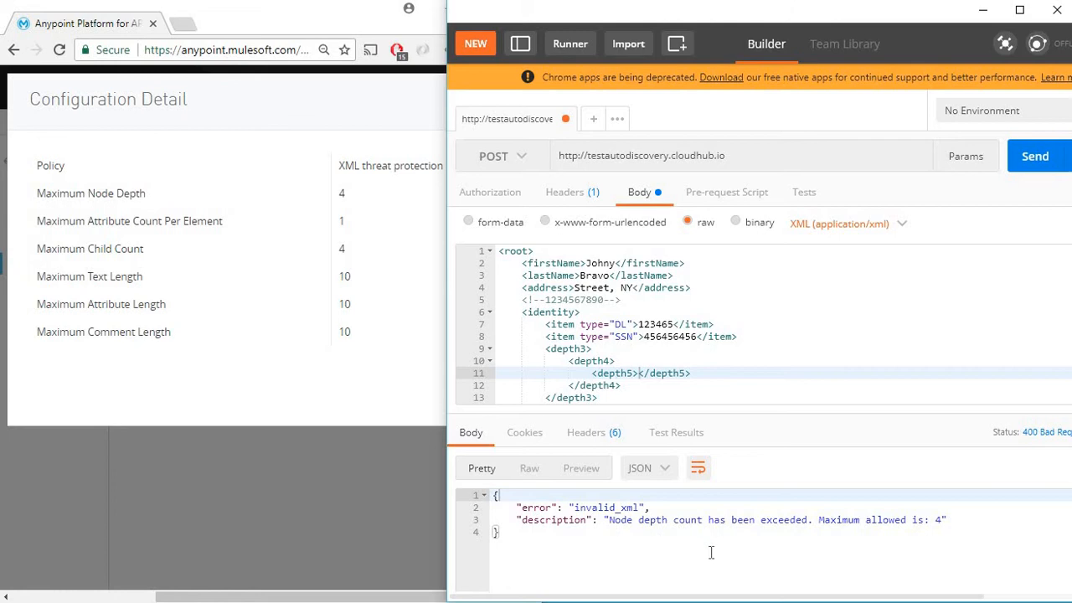
pyautogui.moveTo(876, 552)
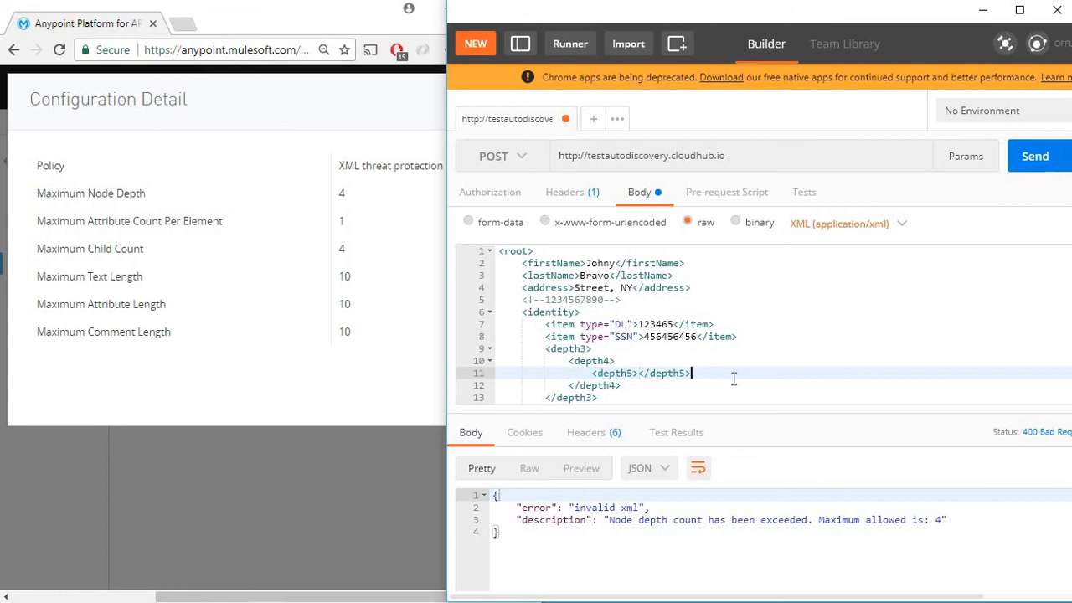
pyautogui.moveTo(232, 212)
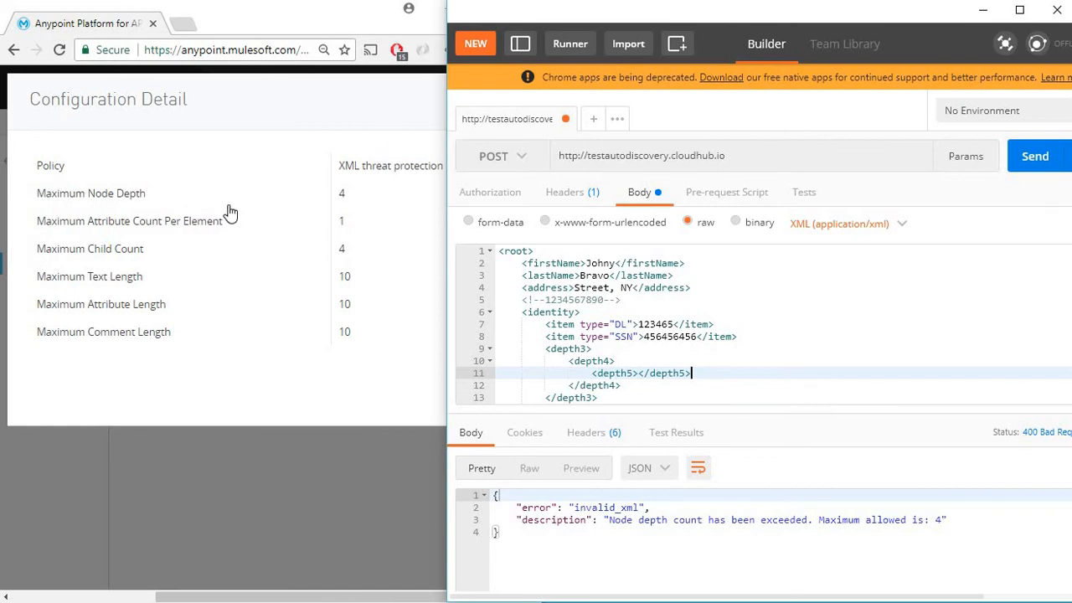
pyautogui.moveTo(396, 205)
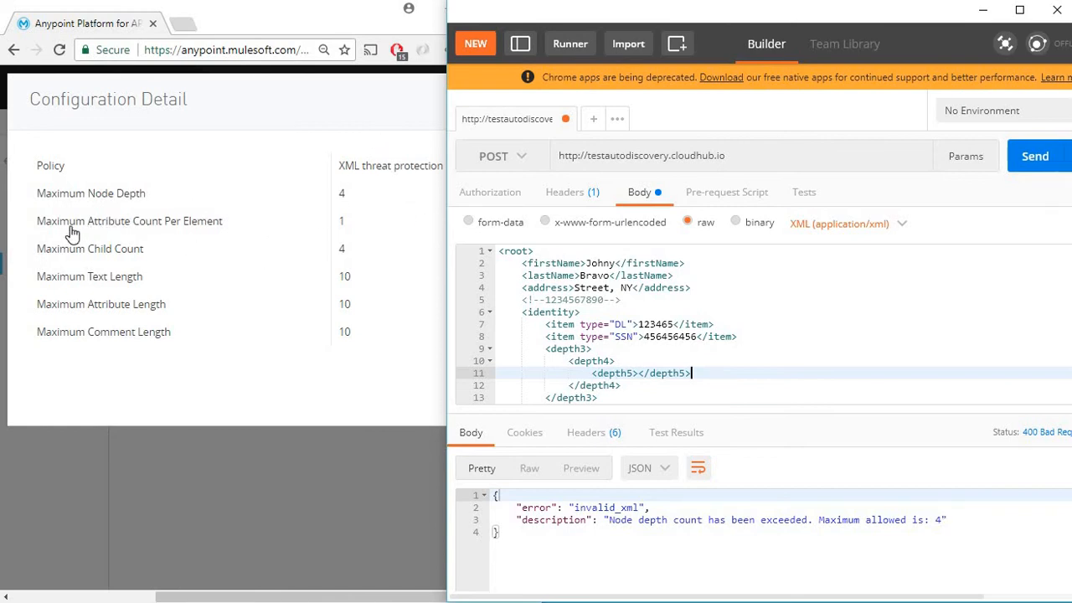
pyautogui.moveTo(381, 247)
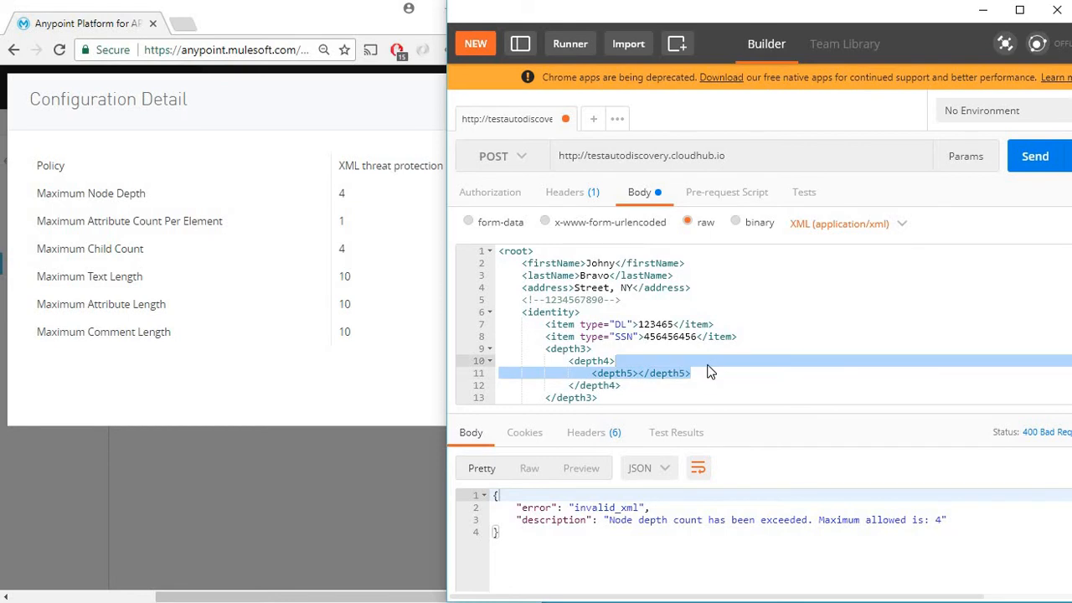
# Remove depth5, add id="asdf" to the DL item, and send for the attribute count error.
pyautogui.press('Delete')
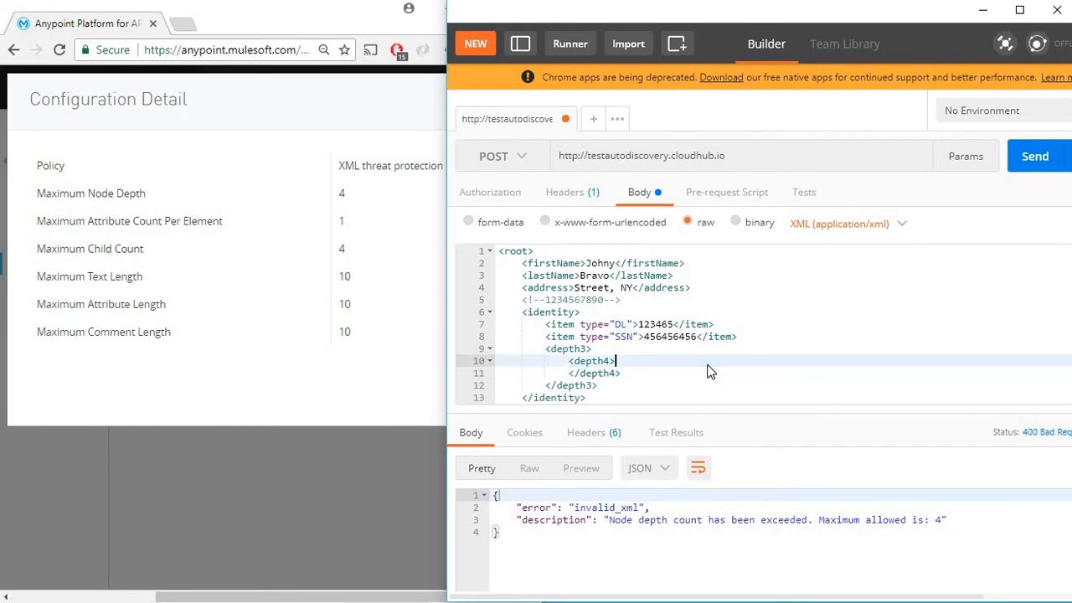
pyautogui.moveTo(670, 369)
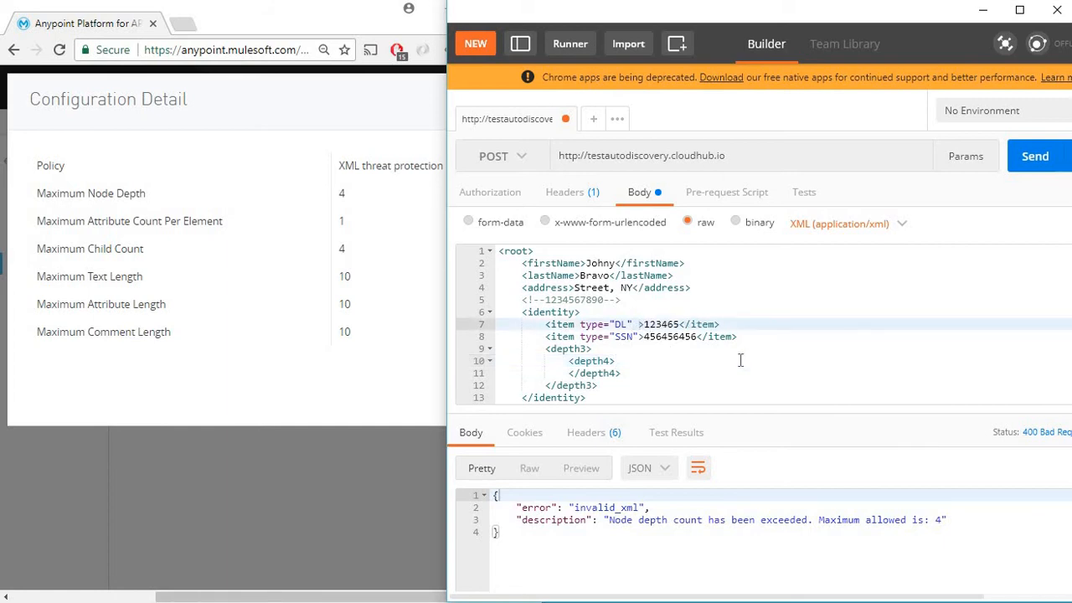
pyautogui.write('id=')
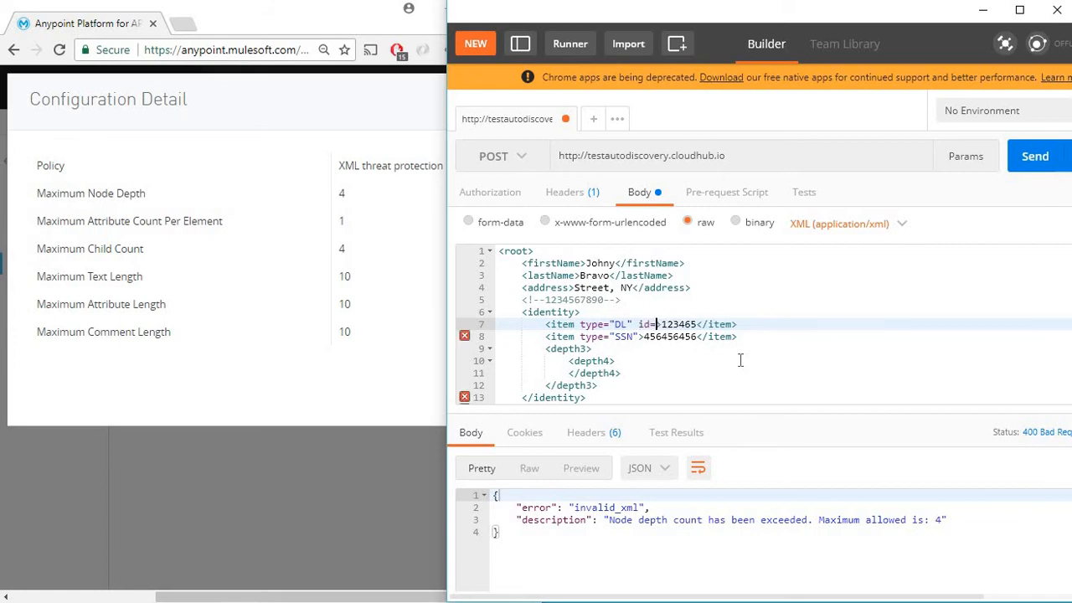
pyautogui.write('asdf"')
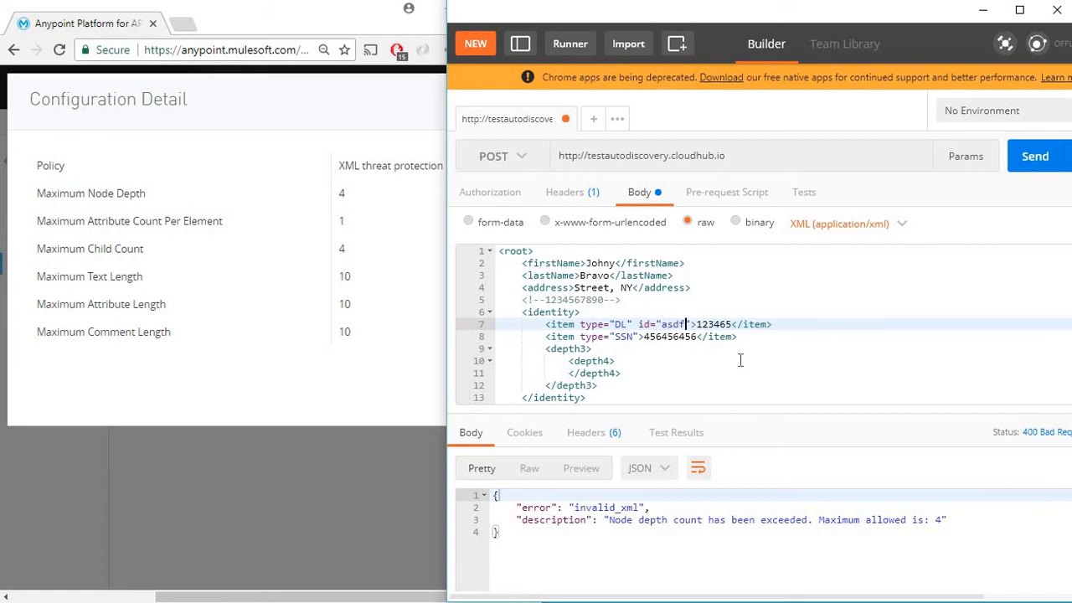
pyautogui.moveTo(1035, 156)
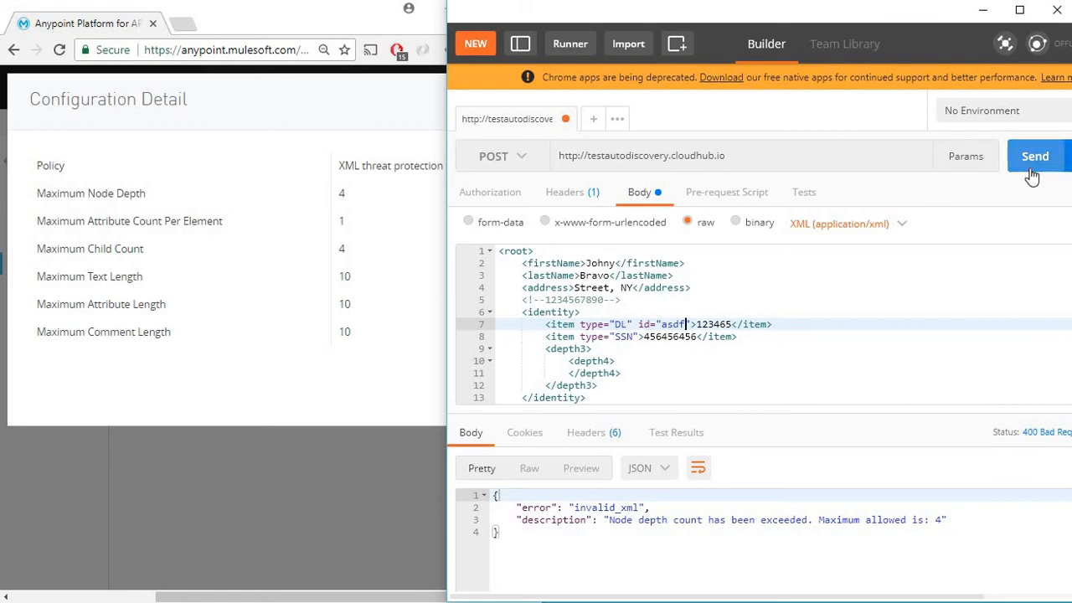
pyautogui.click(1035, 156)
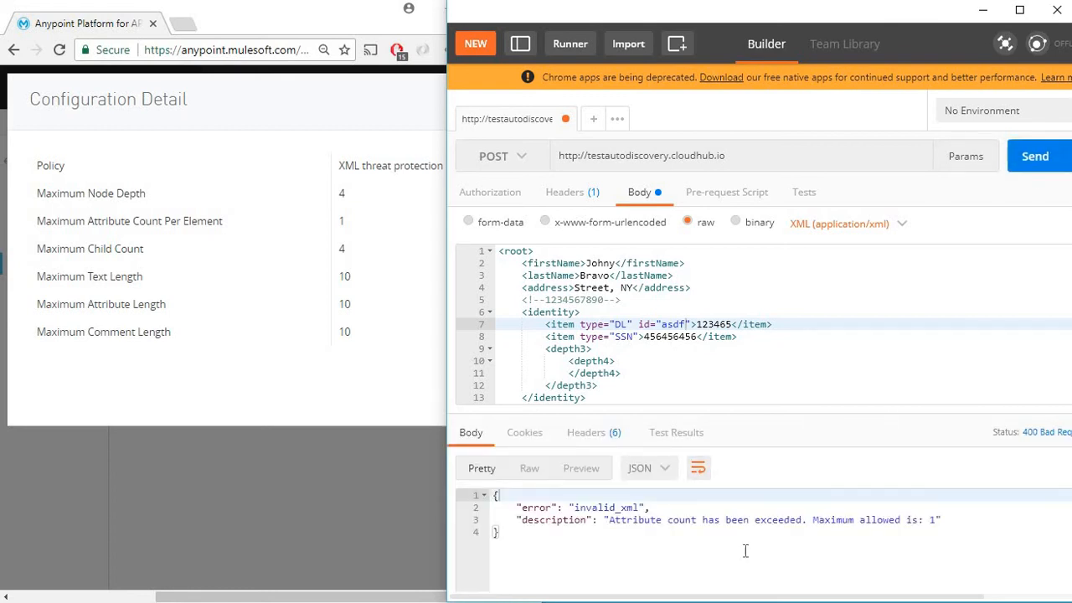
pyautogui.moveTo(775, 533)
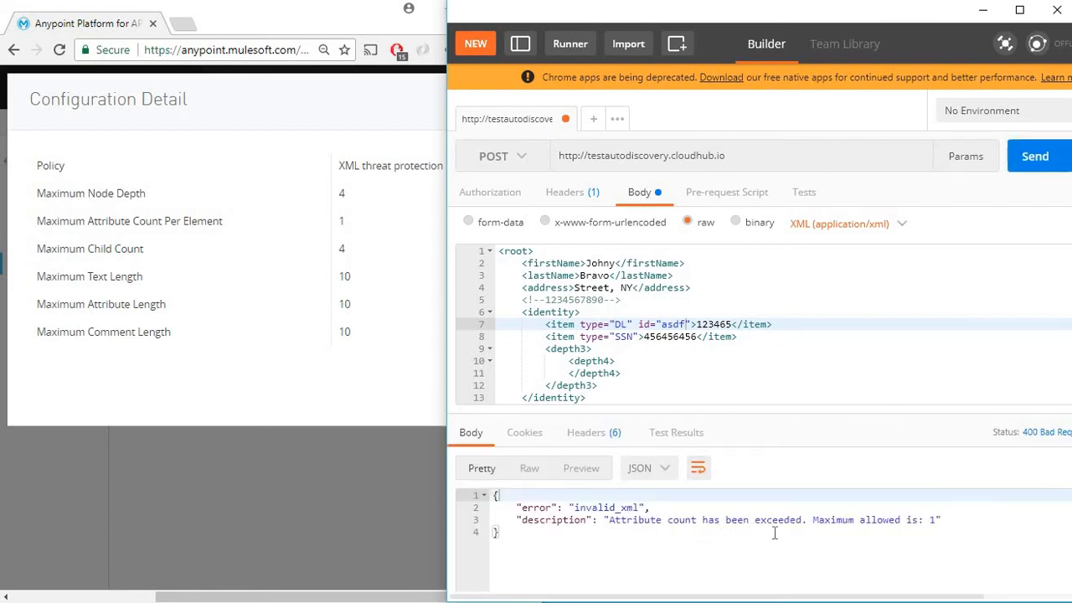
pyautogui.moveTo(927, 532)
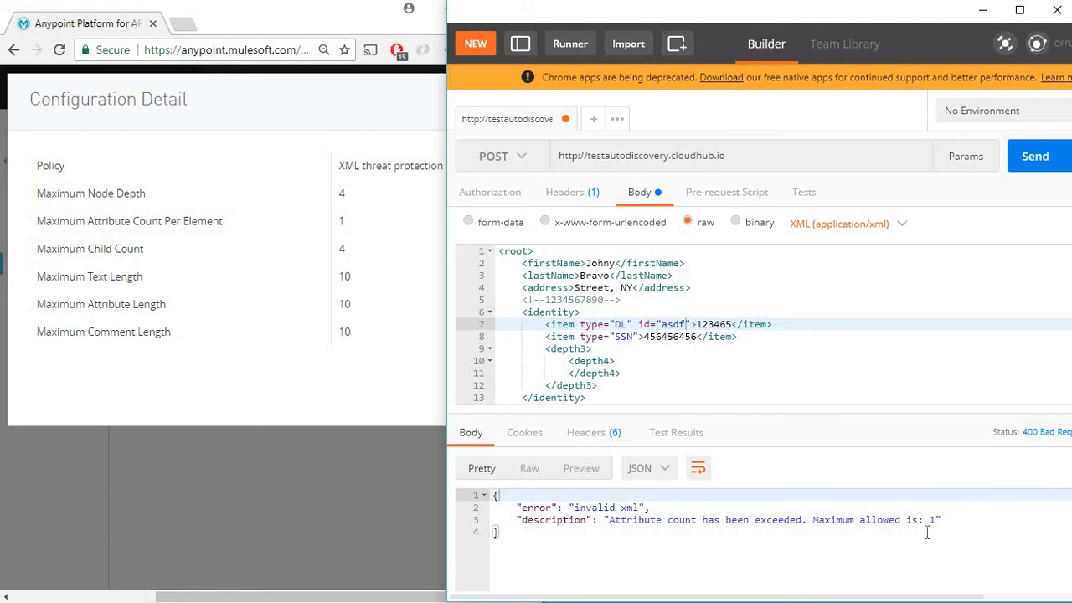
# Delete id="asdf", collapse identity, add <child5> before </root>, and send for the child count error.
pyautogui.doubleClick(669, 324)
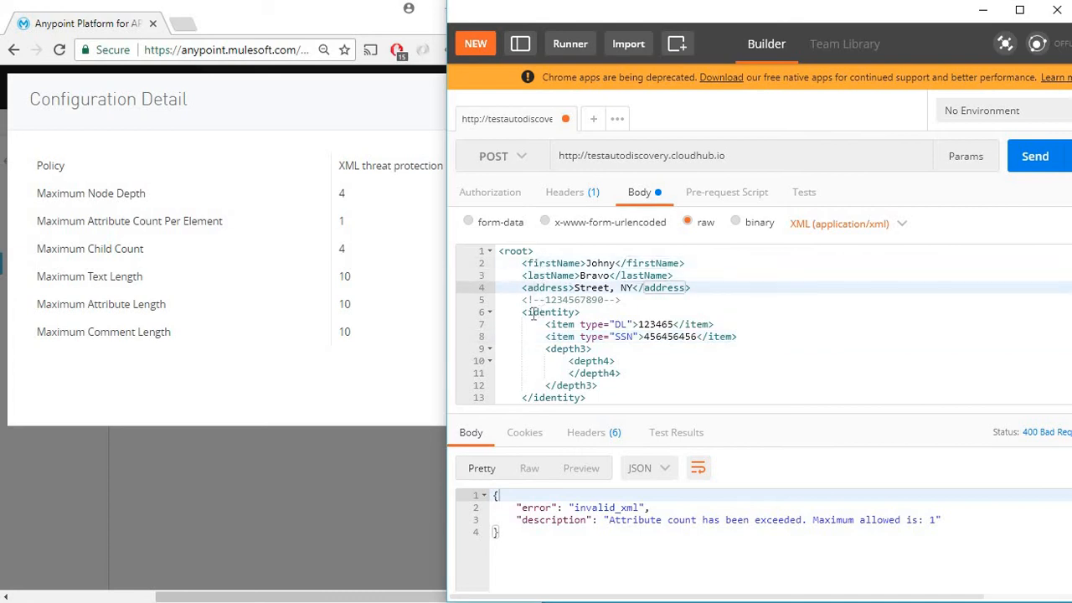
pyautogui.click(489, 311)
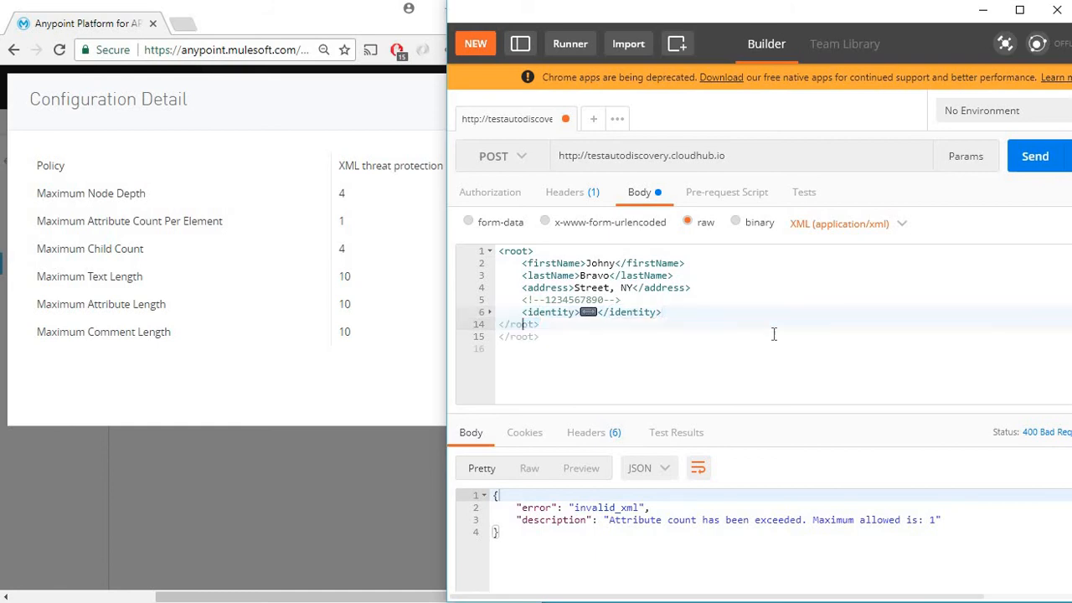
pyautogui.write('<ch')
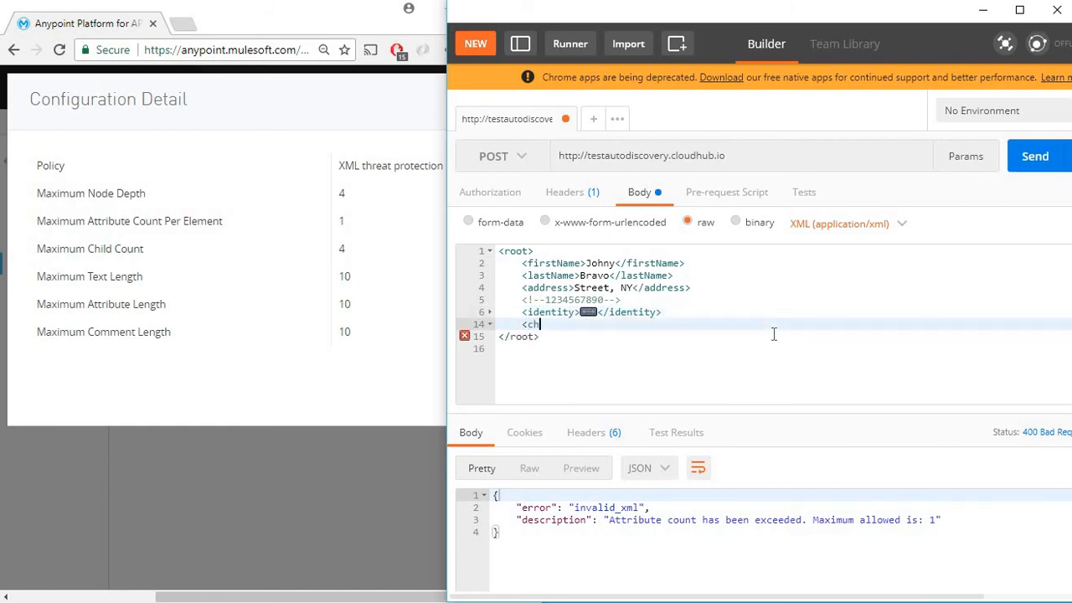
pyautogui.write('ild5></child5>')
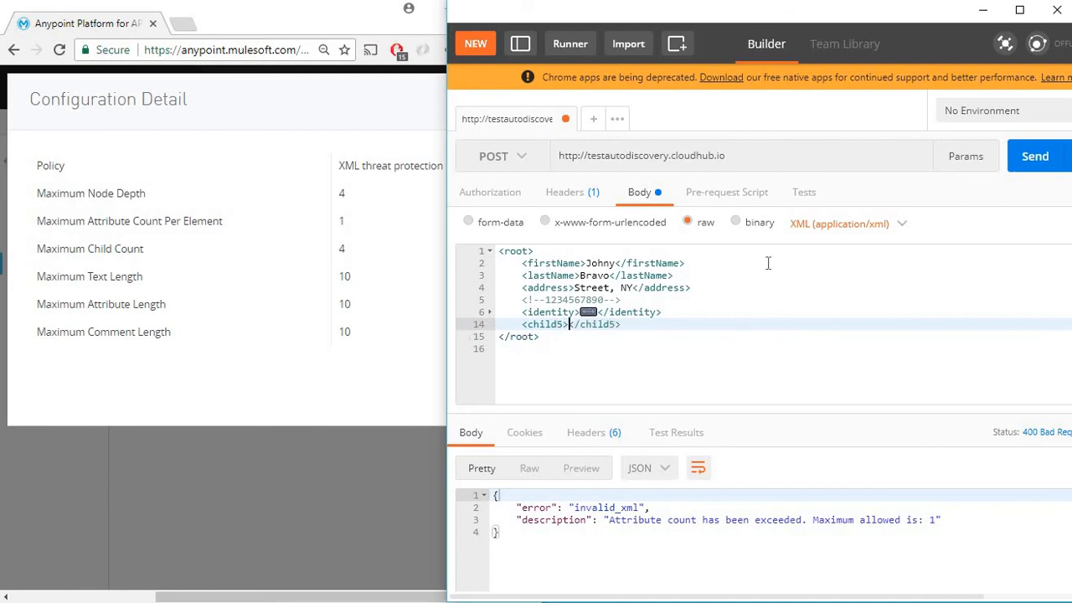
pyautogui.click(1035, 156)
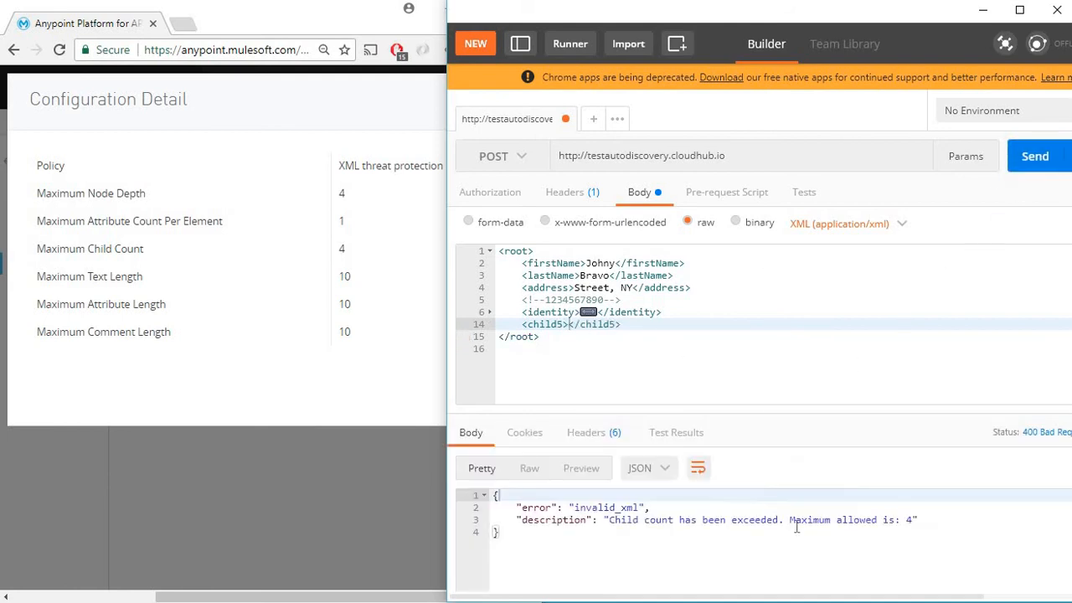
pyautogui.moveTo(753, 525)
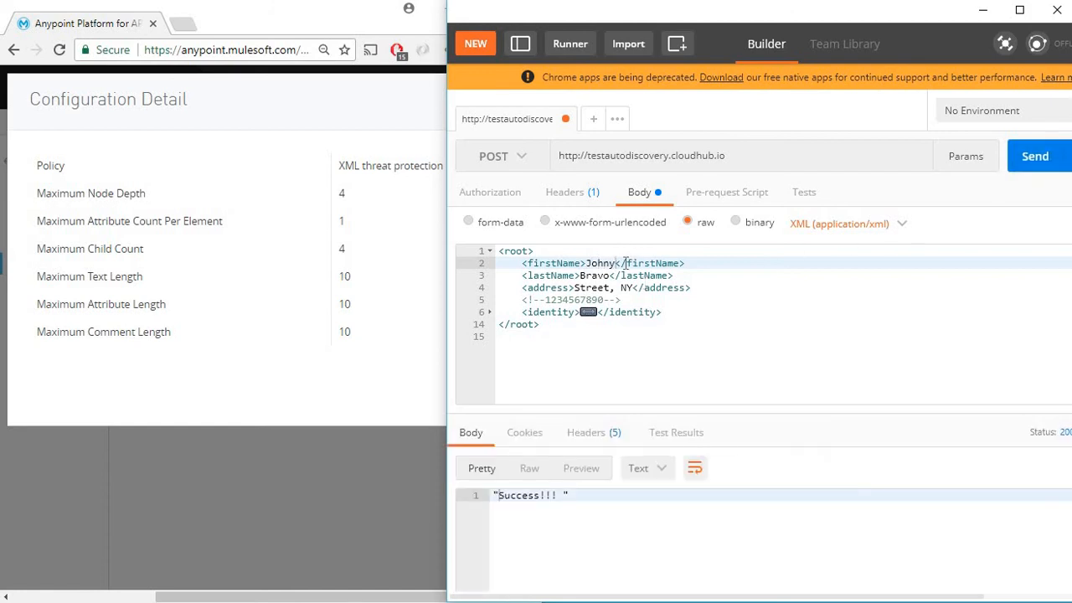
pyautogui.moveTo(758, 296)
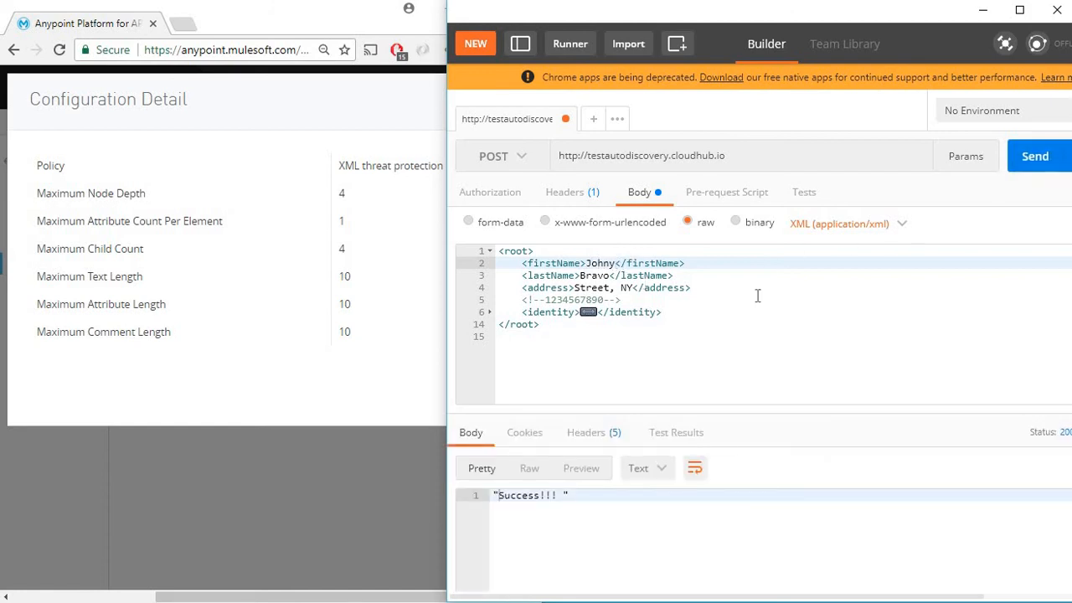
# Change firstName to Johny123456 and send, getting text length exceeded (max 10).
pyautogui.write('12345')
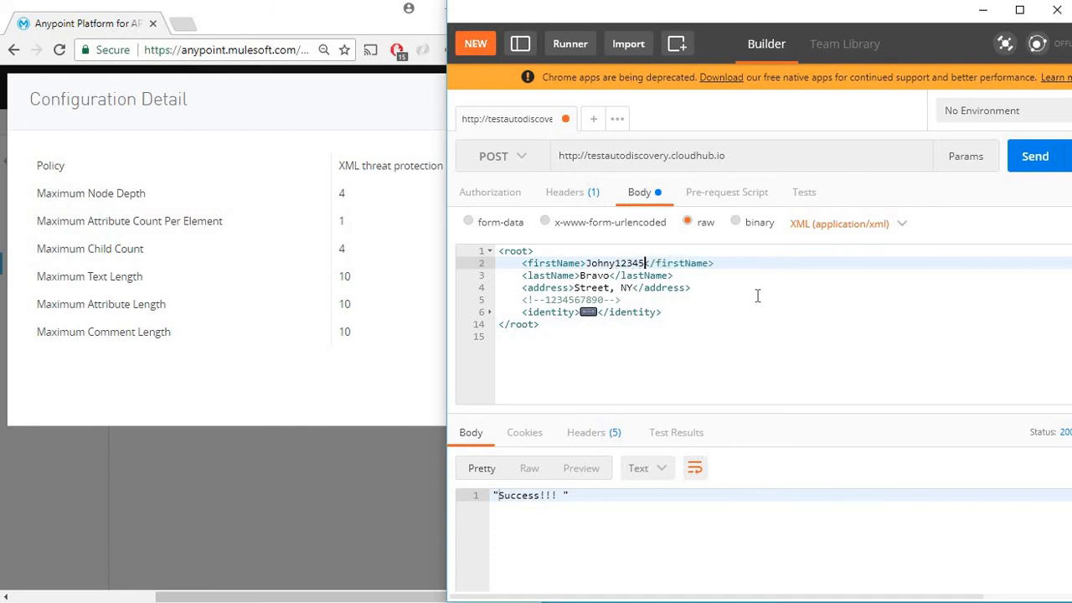
pyautogui.write('6')
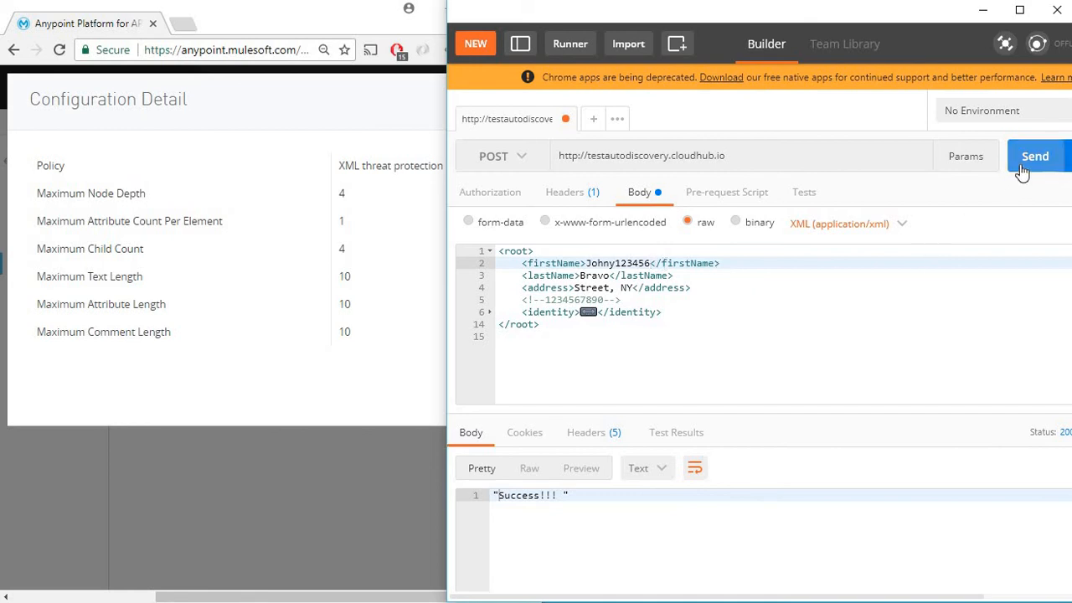
pyautogui.click(1036, 156)
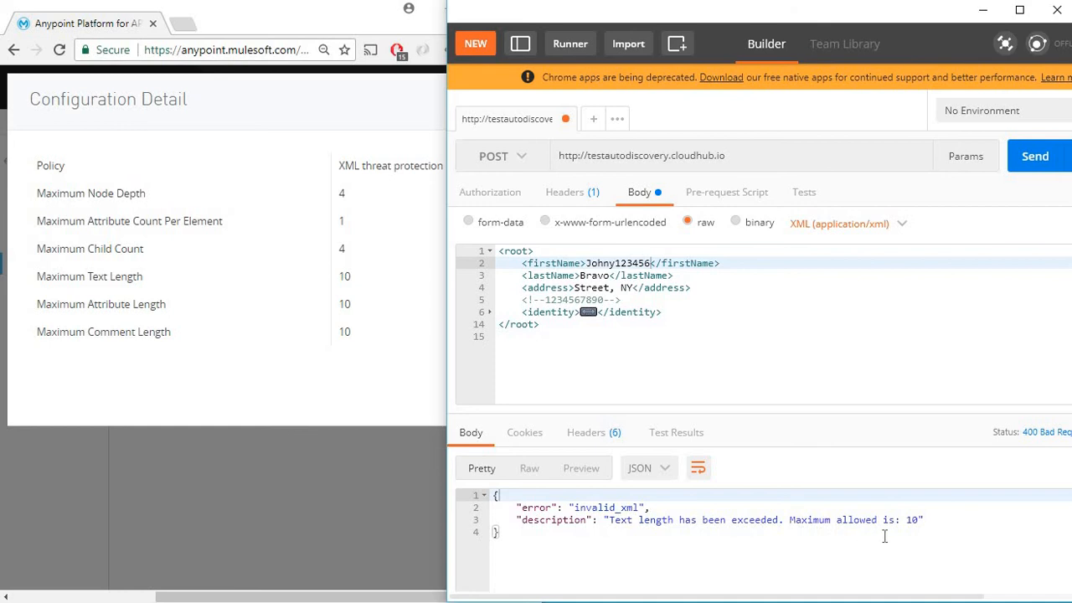
pyautogui.moveTo(927, 536)
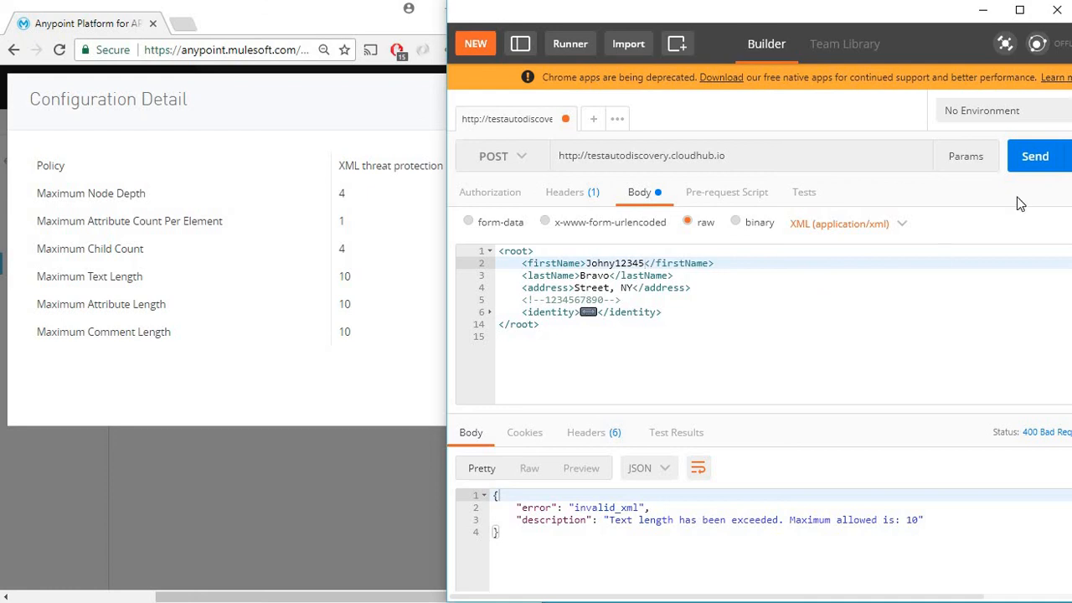
# Resend with Johny12345 for success, then send type DL345678901 for the attribute value length error.
pyautogui.click(1035, 156)
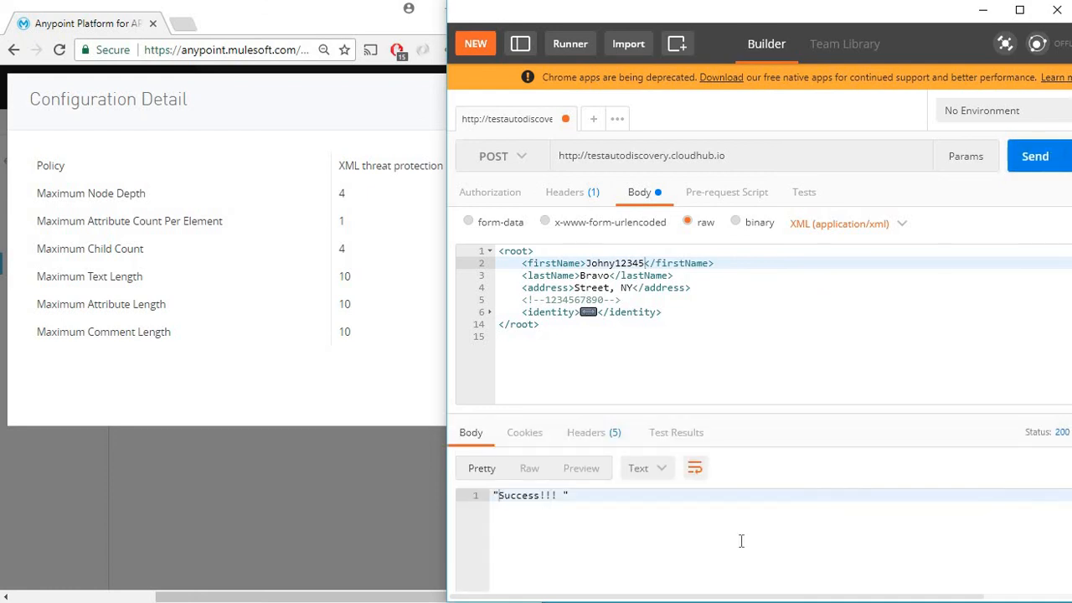
pyautogui.moveTo(113, 319)
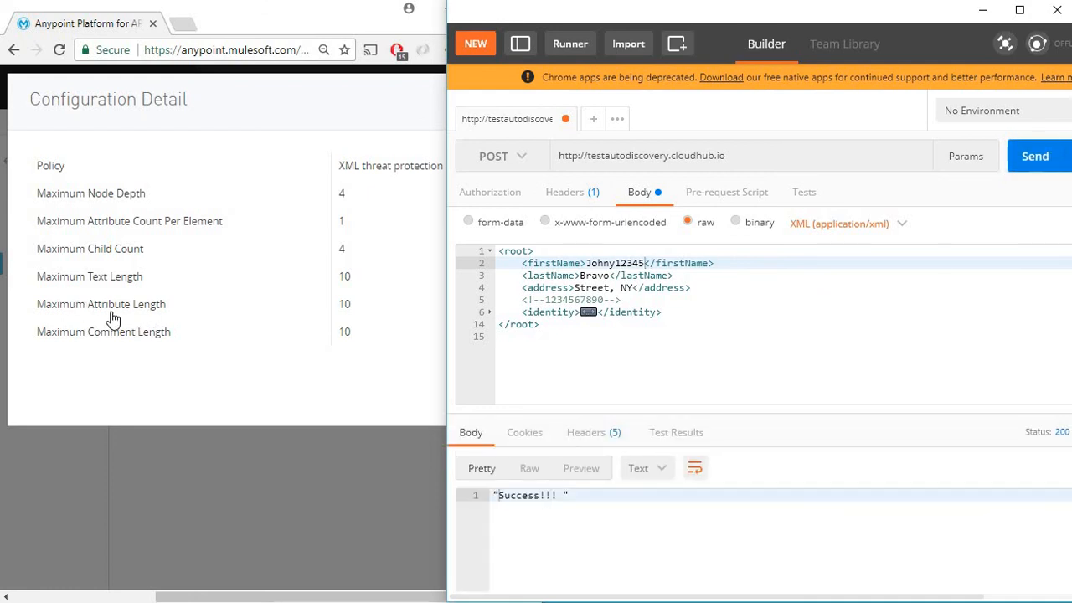
pyautogui.moveTo(275, 325)
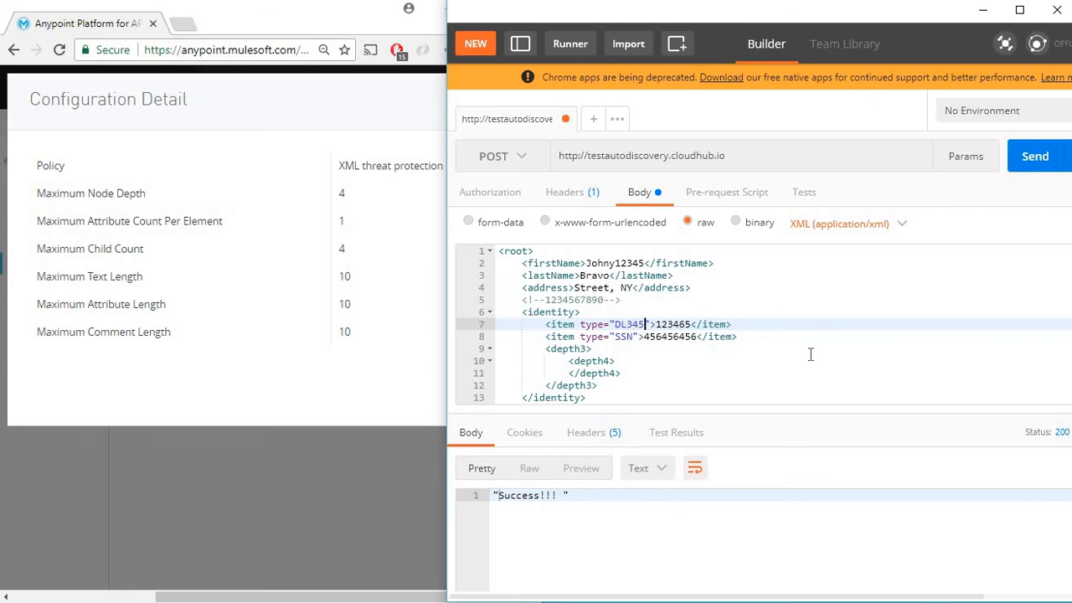
pyautogui.write('67890')
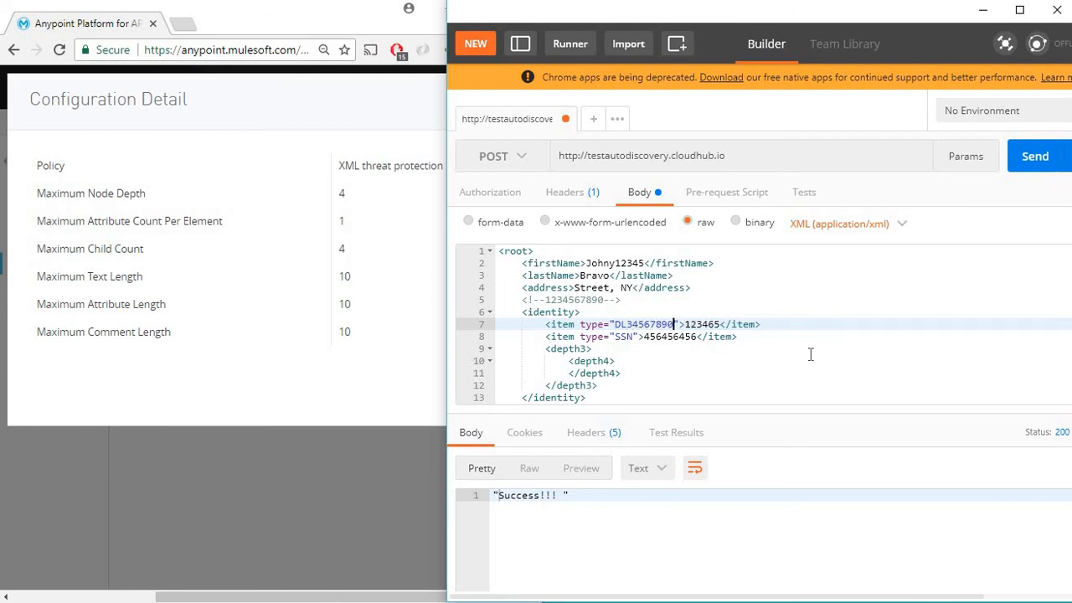
pyautogui.write('1')
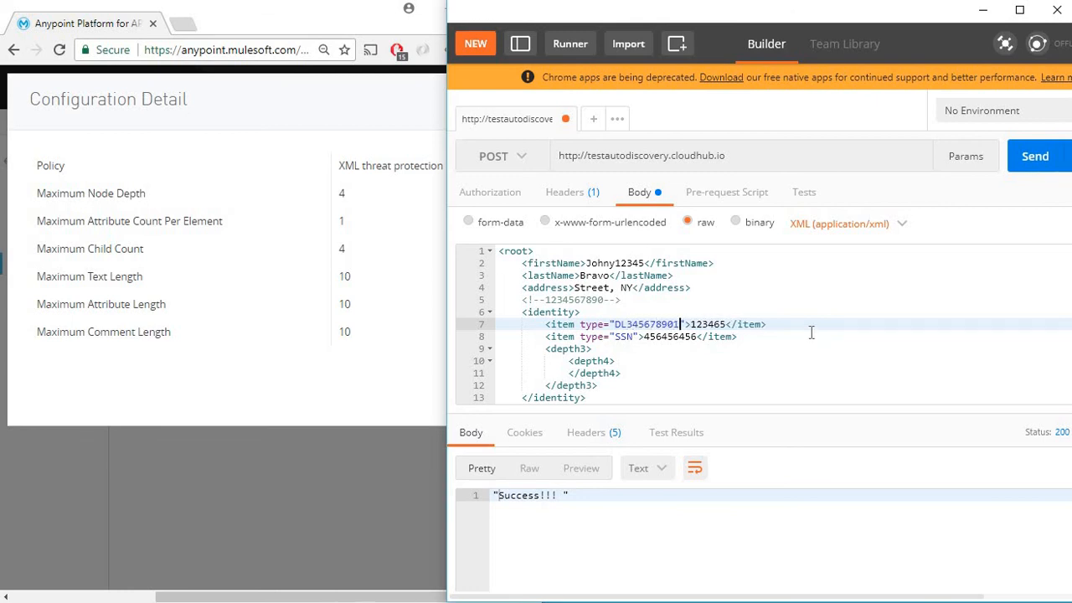
pyautogui.click(1035, 156)
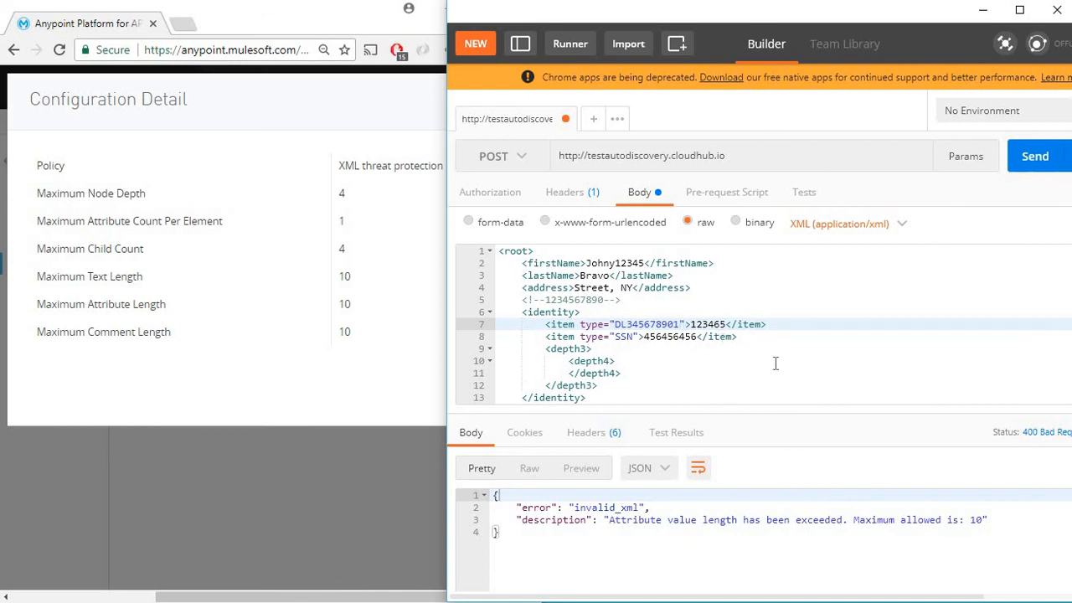
pyautogui.click(1035, 156)
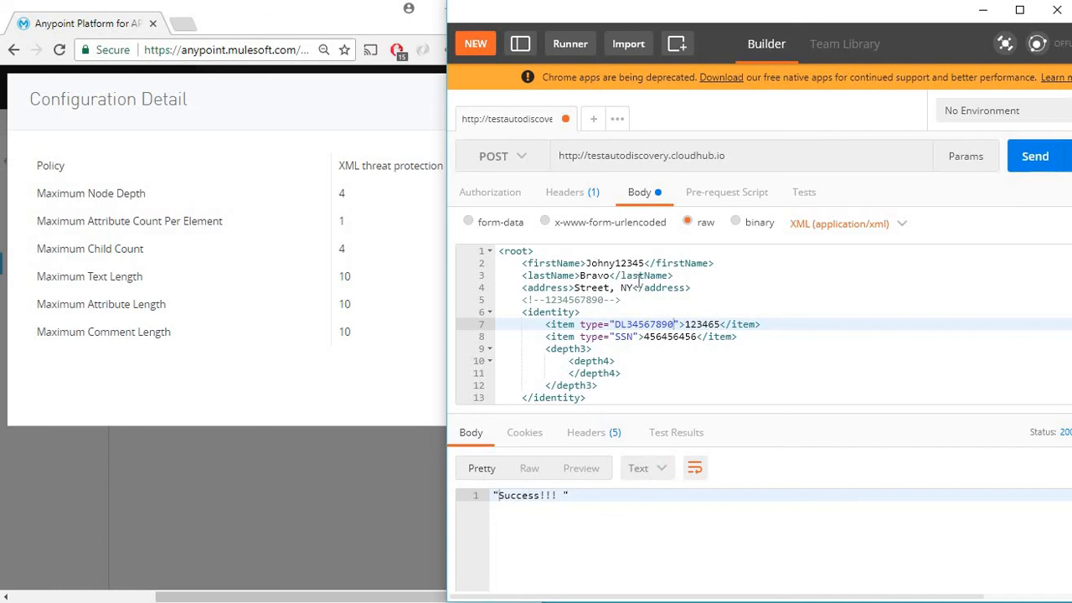
pyautogui.moveTo(38, 350)
pyautogui.write('1')
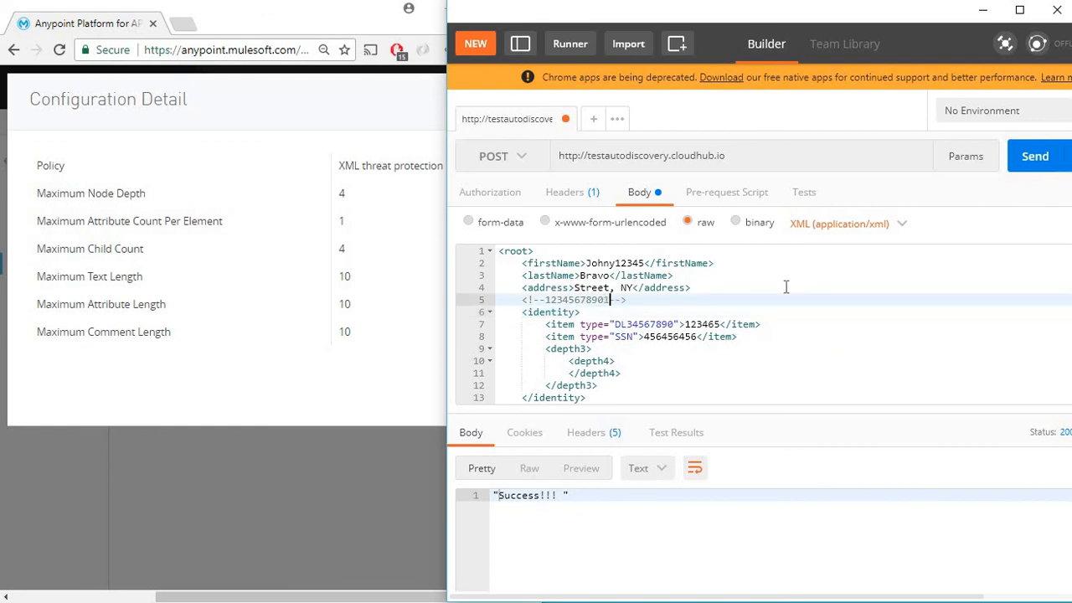
pyautogui.click(1035, 155)
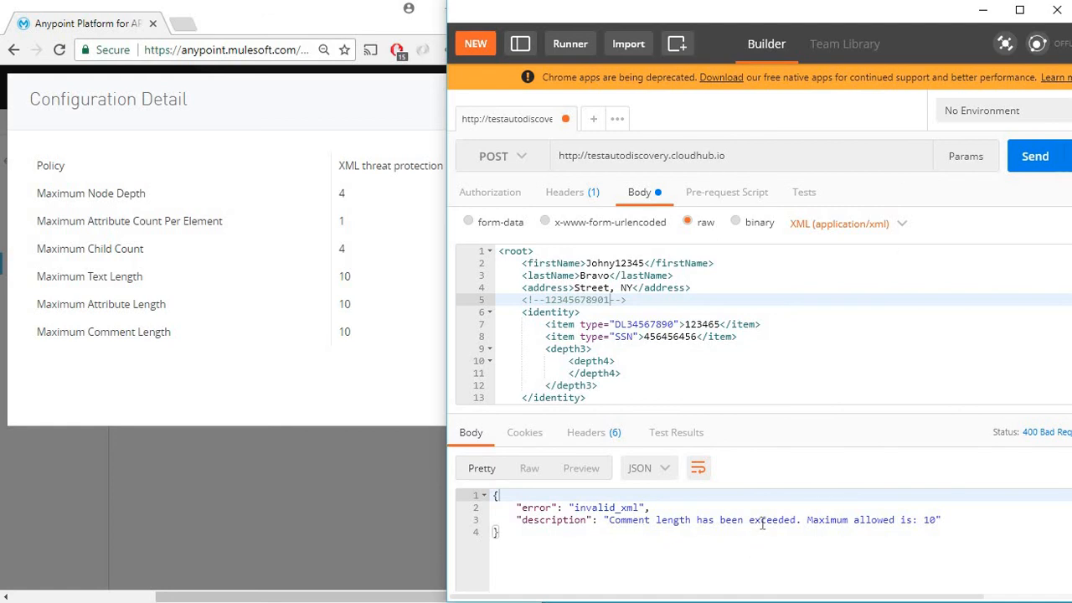
pyautogui.moveTo(897, 433)
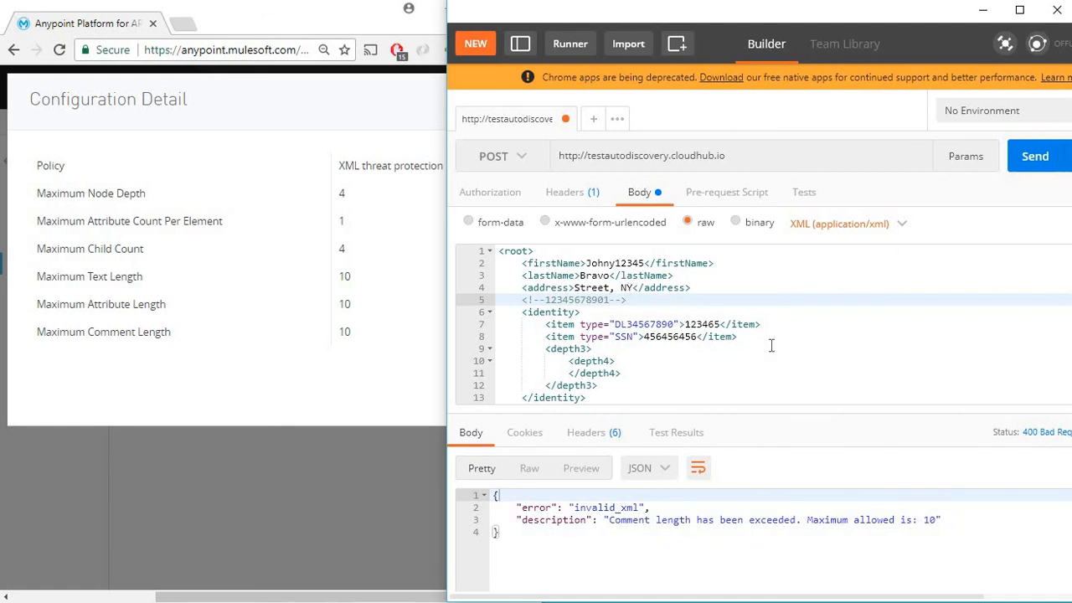
pyautogui.moveTo(658, 343)
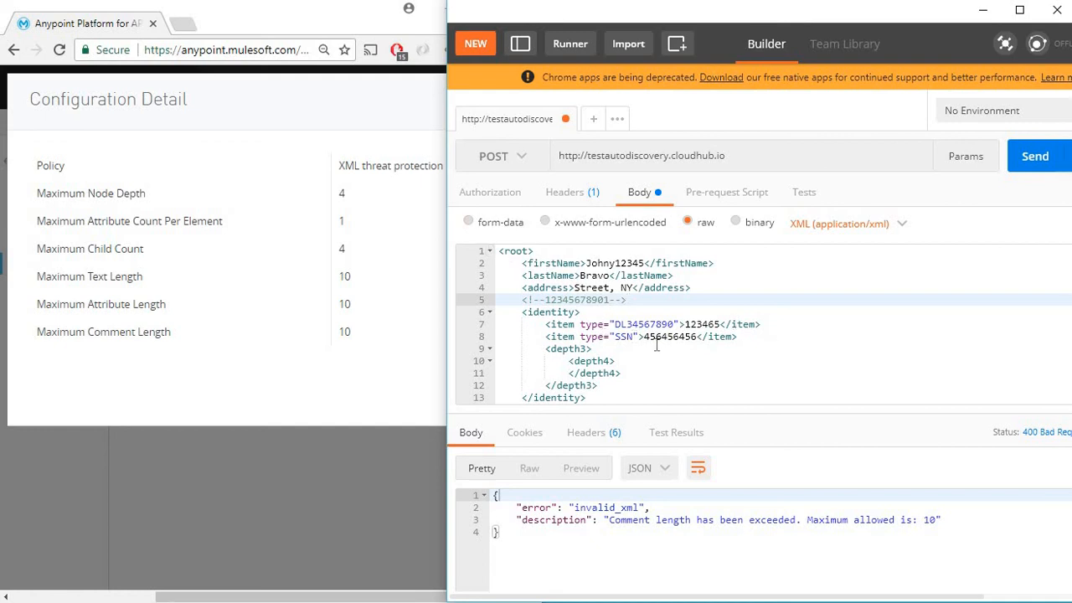
pyautogui.click(627, 300)
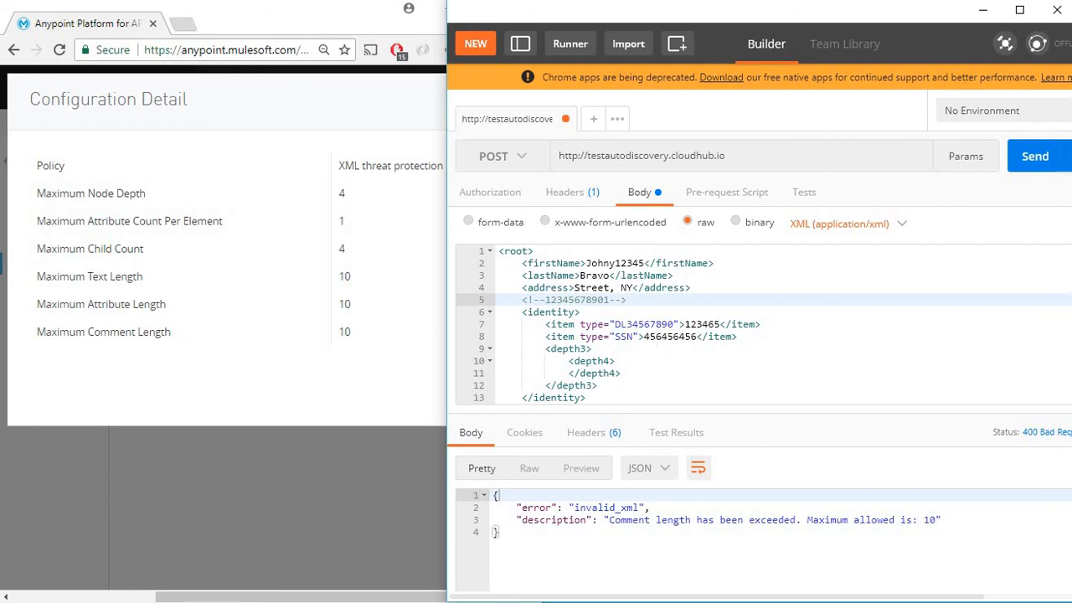
pyautogui.moveTo(628, 347)
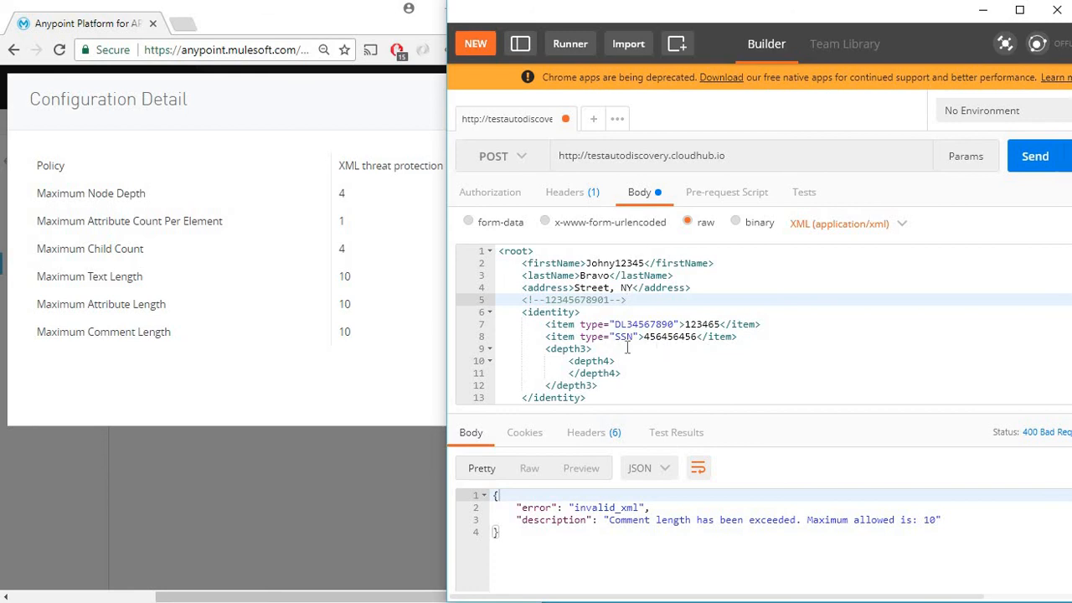